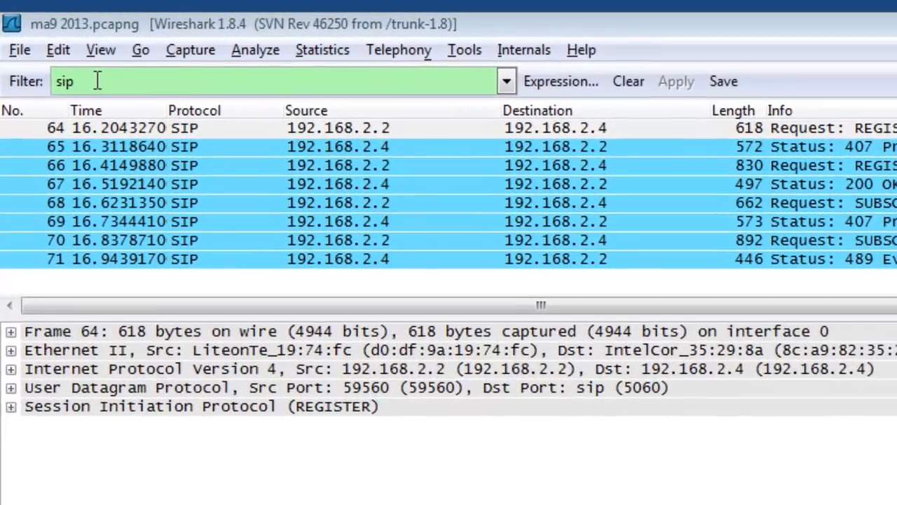
{"action": "mouse_move", "coordinate": [165, 427]}
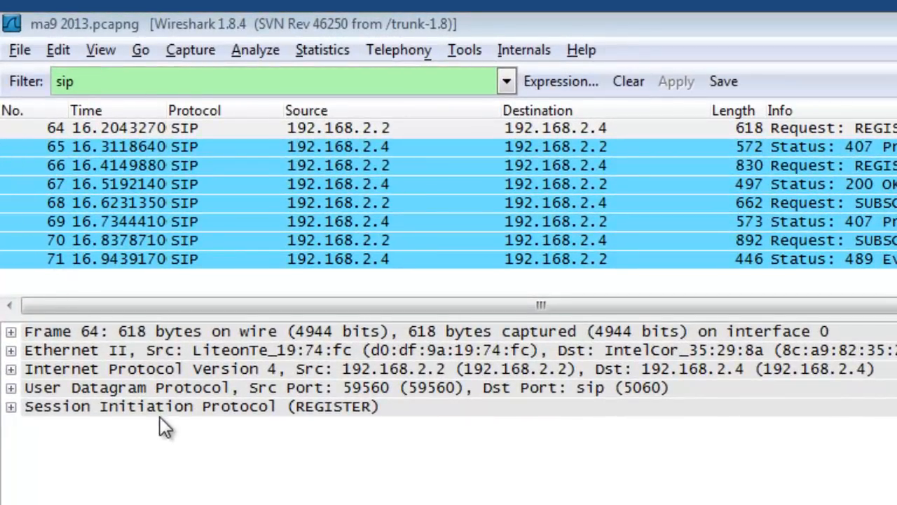
{"action": "mouse_move", "coordinate": [185, 420]}
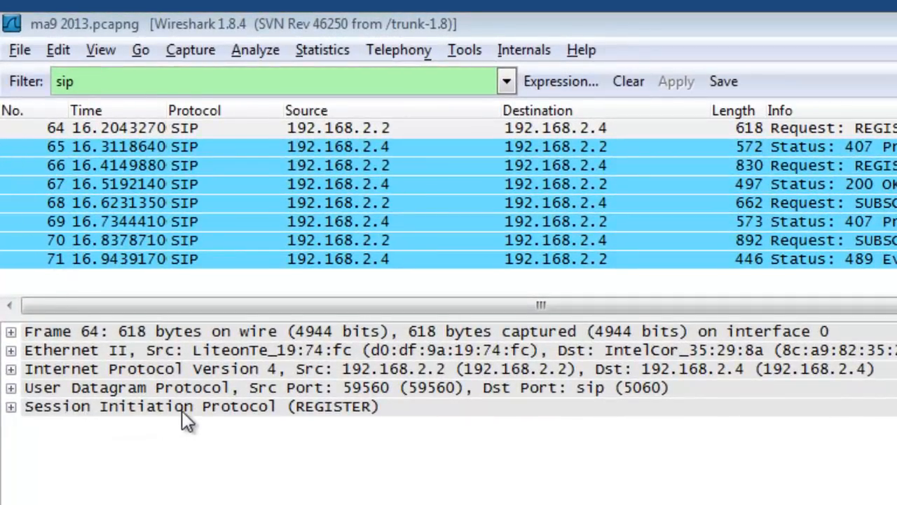
{"action": "mouse_move", "coordinate": [333, 420]}
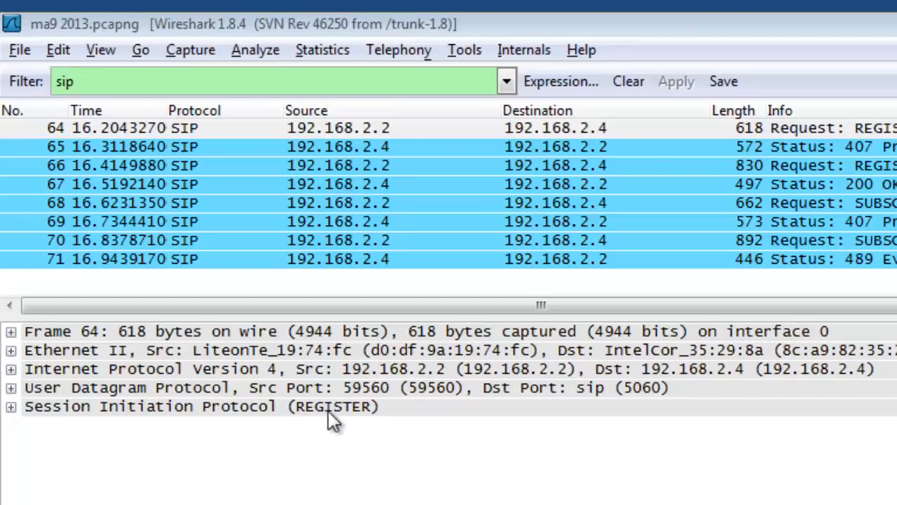
{"action": "mouse_move", "coordinate": [339, 440]}
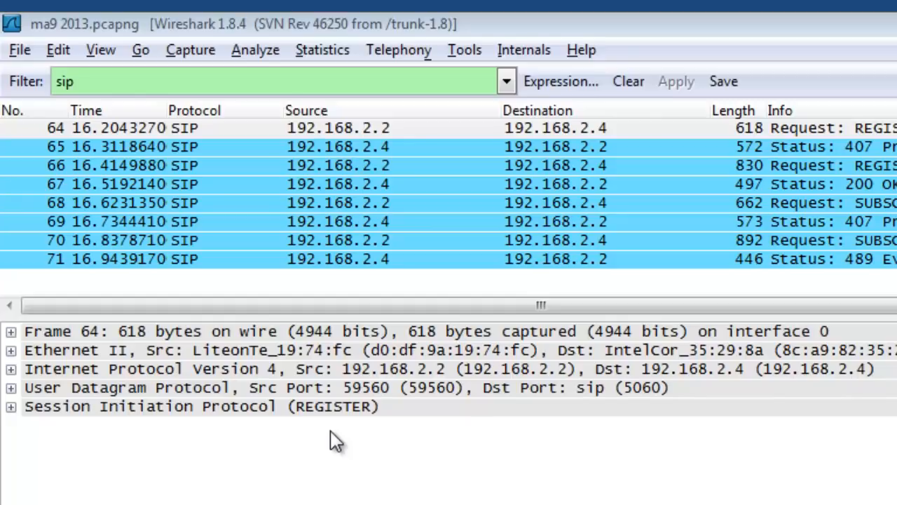
{"action": "mouse_move", "coordinate": [297, 441]}
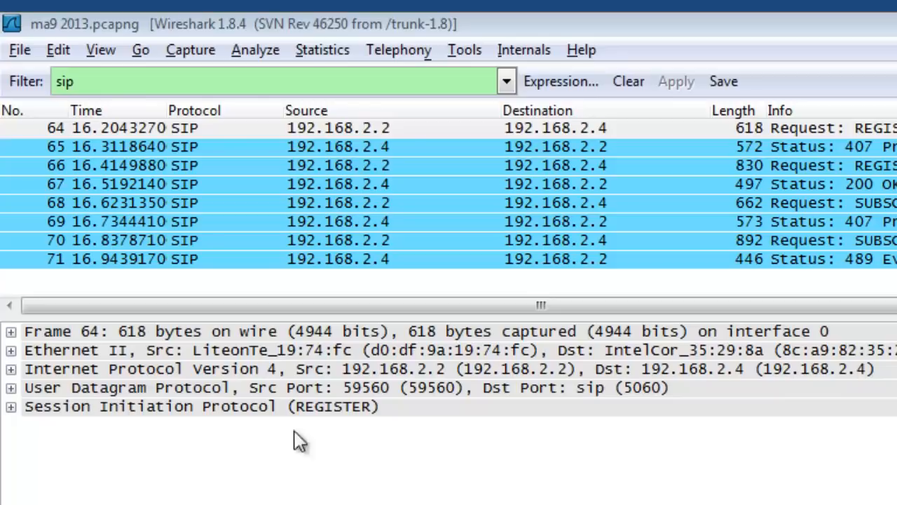
{"action": "mouse_move", "coordinate": [321, 440]}
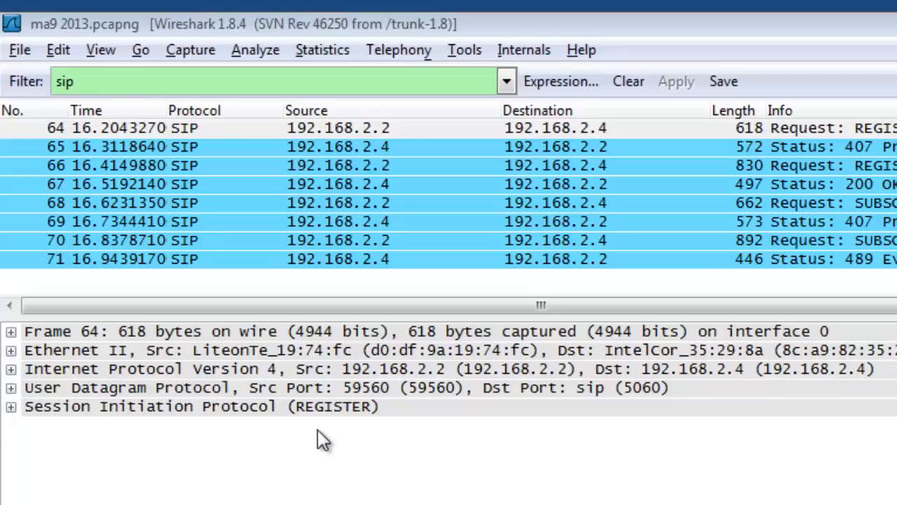
{"action": "mouse_move", "coordinate": [300, 440]}
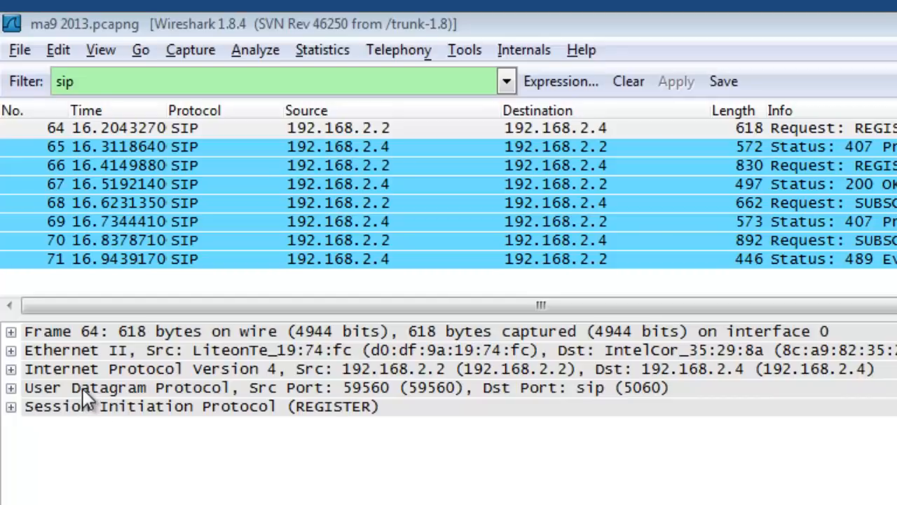
{"action": "mouse_move", "coordinate": [73, 367]}
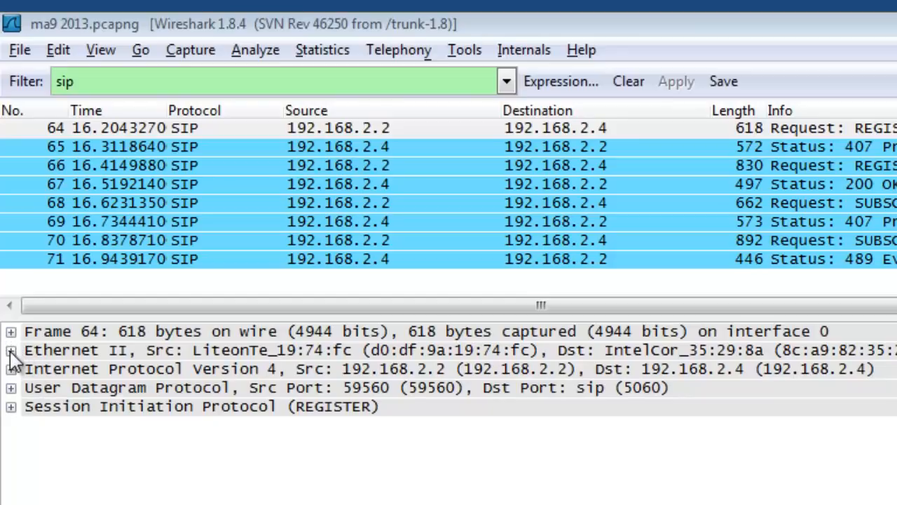
Expand frame 64's Ethernet II layer, inspect its Type field, then collapse it again.
{"action": "left_click", "coordinate": [11, 350]}
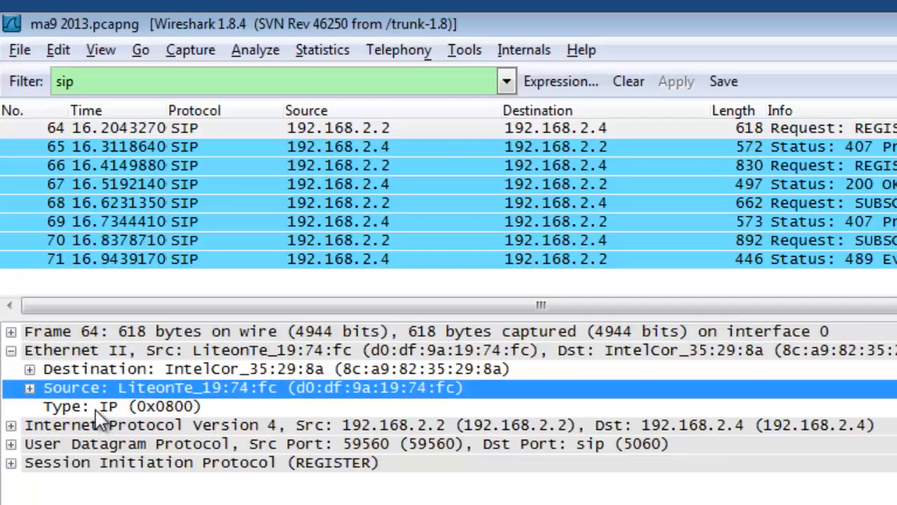
{"action": "left_click", "coordinate": [127, 407]}
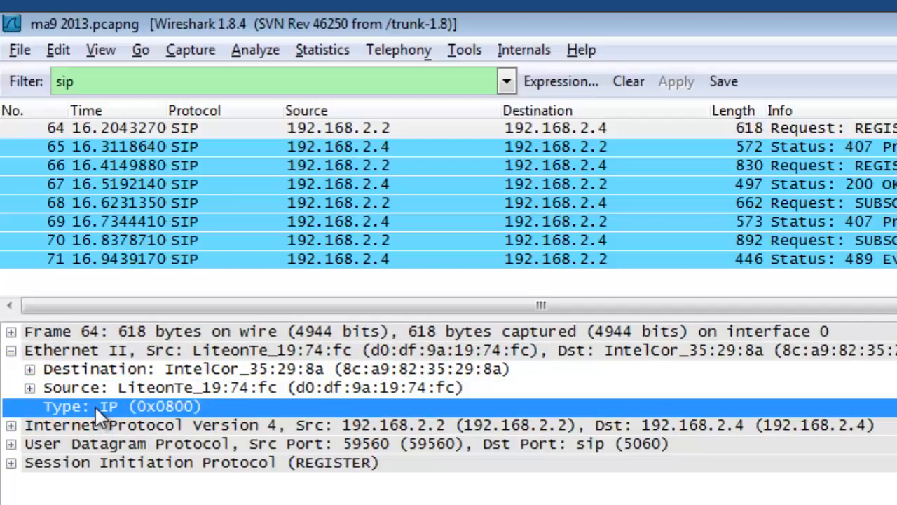
{"action": "mouse_move", "coordinate": [98, 396]}
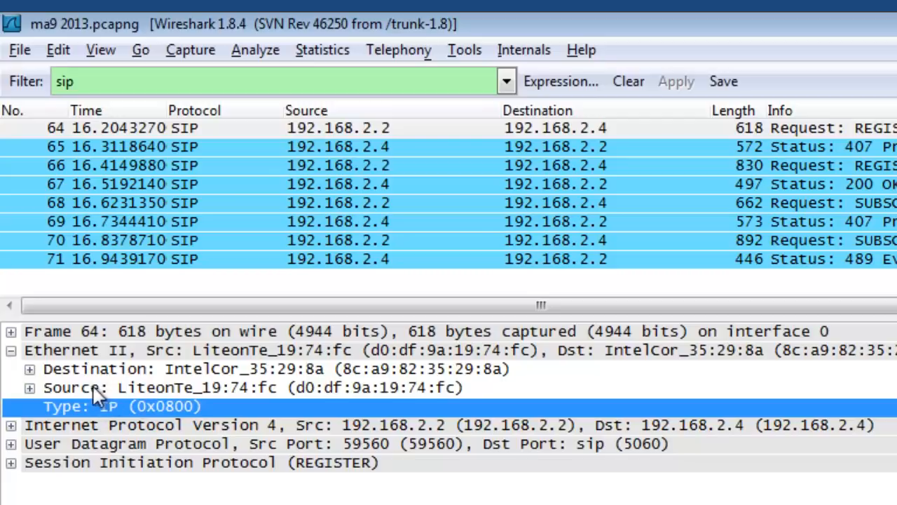
{"action": "mouse_move", "coordinate": [95, 407]}
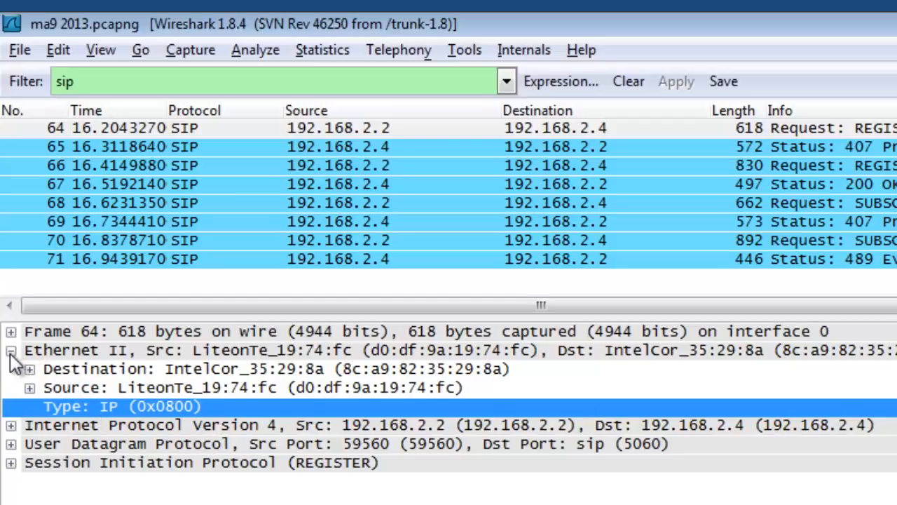
{"action": "left_click", "coordinate": [11, 350]}
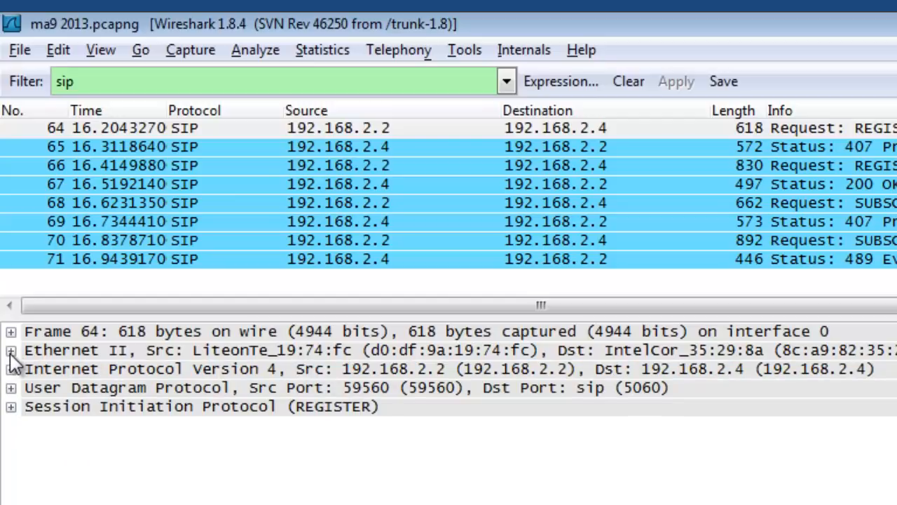
{"action": "mouse_move", "coordinate": [148, 379]}
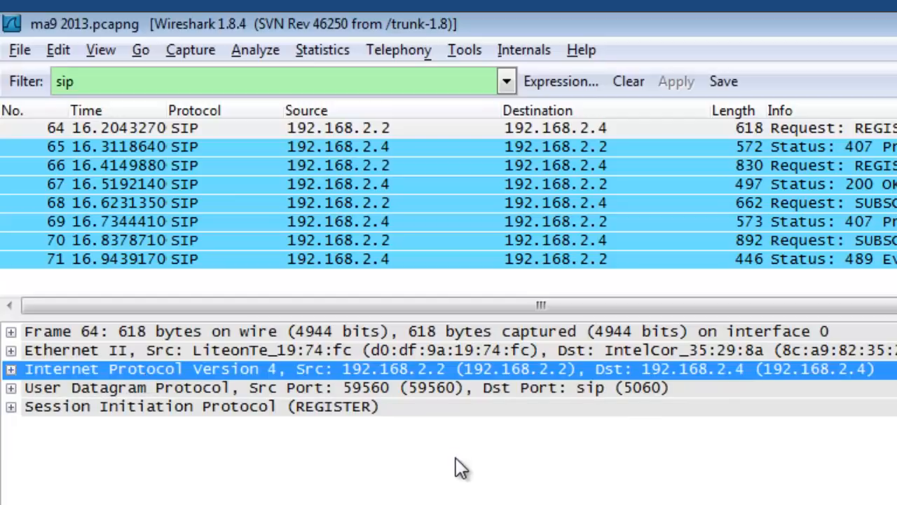
{"action": "mouse_move", "coordinate": [592, 395]}
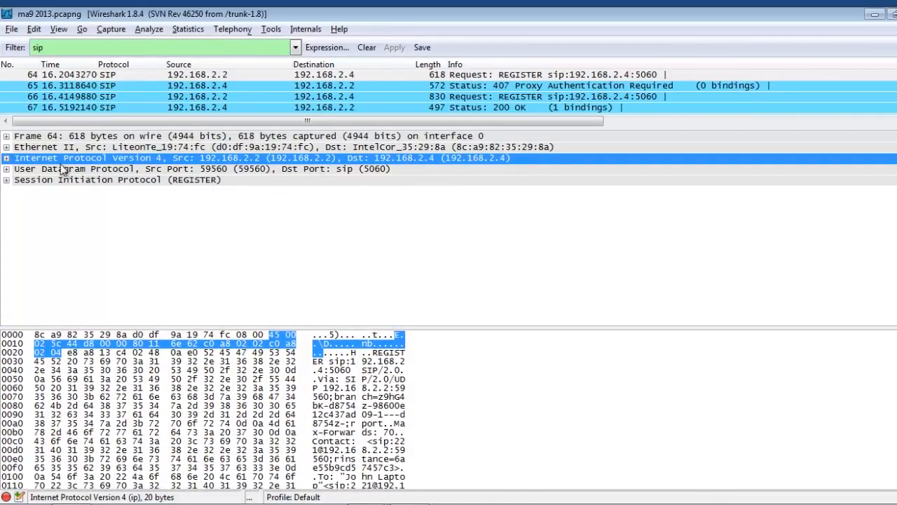
{"action": "mouse_move", "coordinate": [155, 175]}
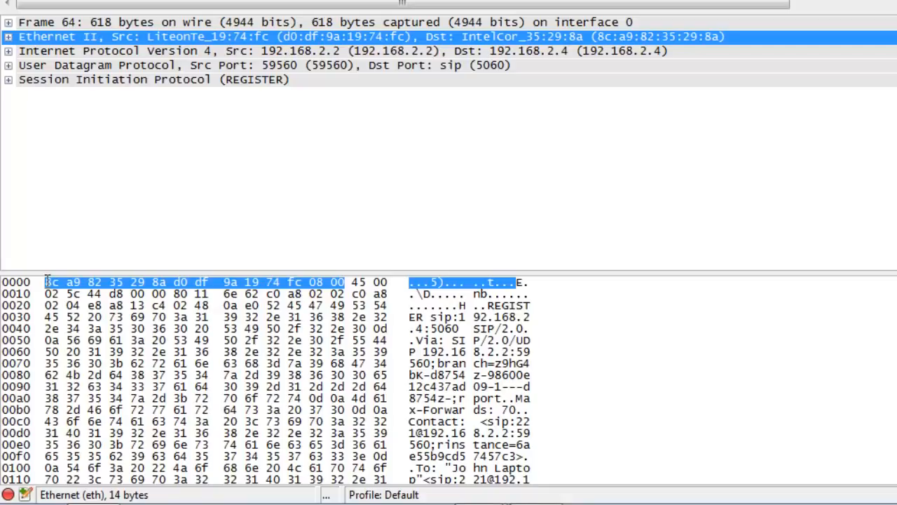
{"action": "mouse_move", "coordinate": [87, 50]}
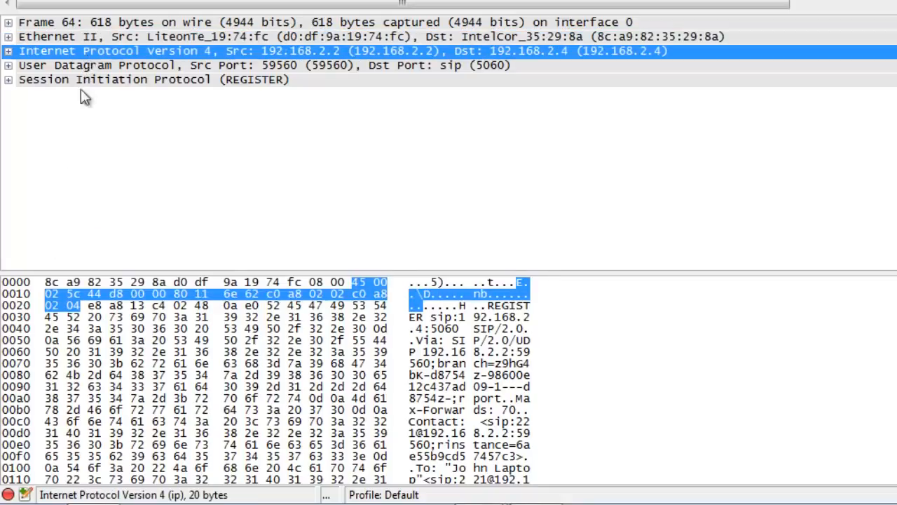
{"action": "mouse_move", "coordinate": [28, 68]}
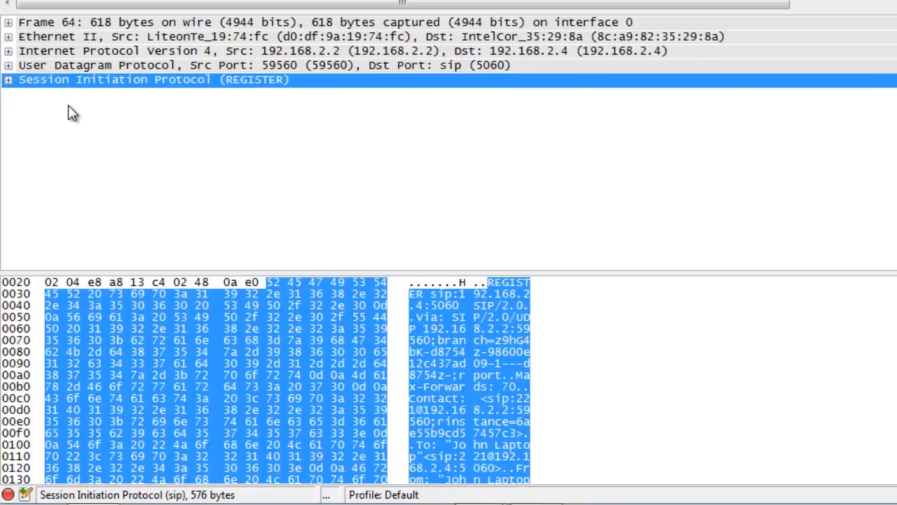
{"action": "mouse_move", "coordinate": [96, 101]}
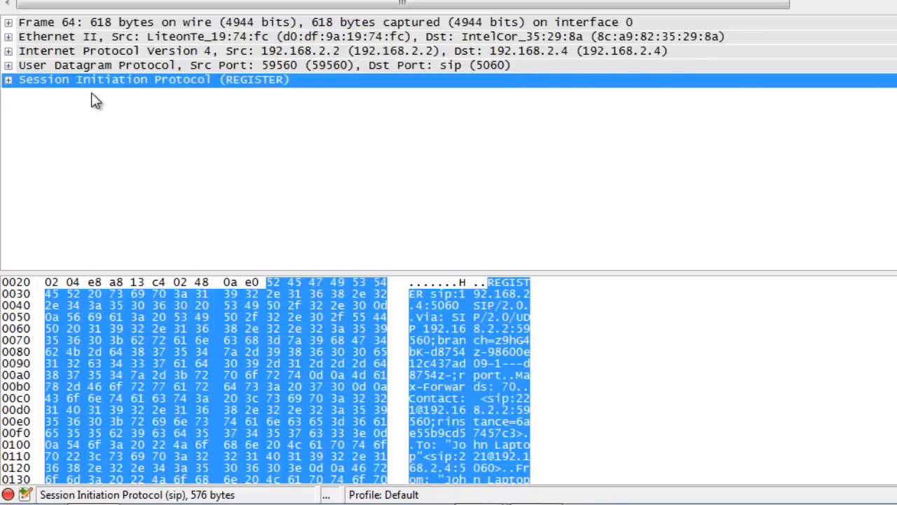
{"action": "mouse_move", "coordinate": [91, 56]}
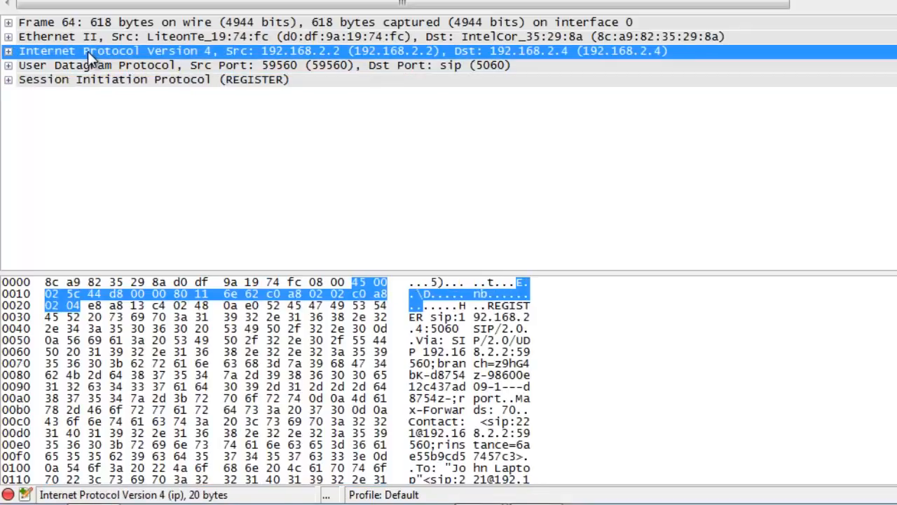
{"action": "mouse_move", "coordinate": [67, 50]}
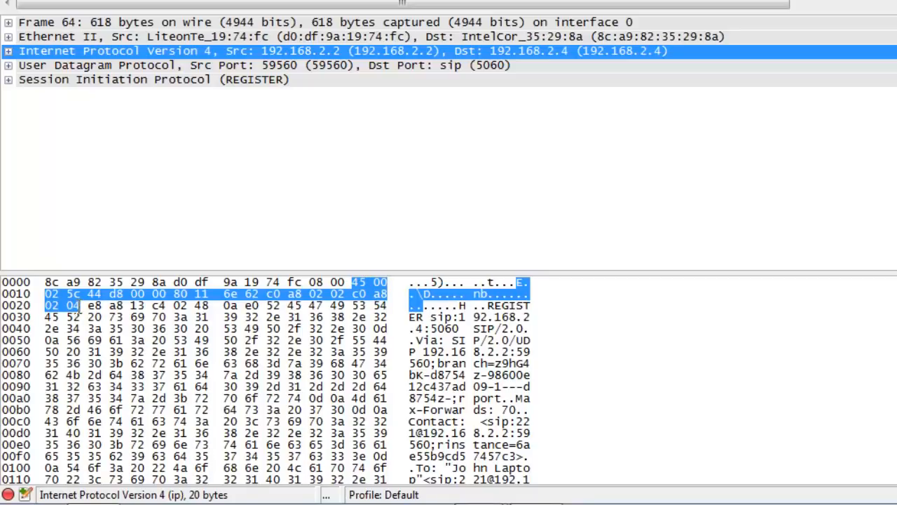
{"action": "mouse_move", "coordinate": [28, 104]}
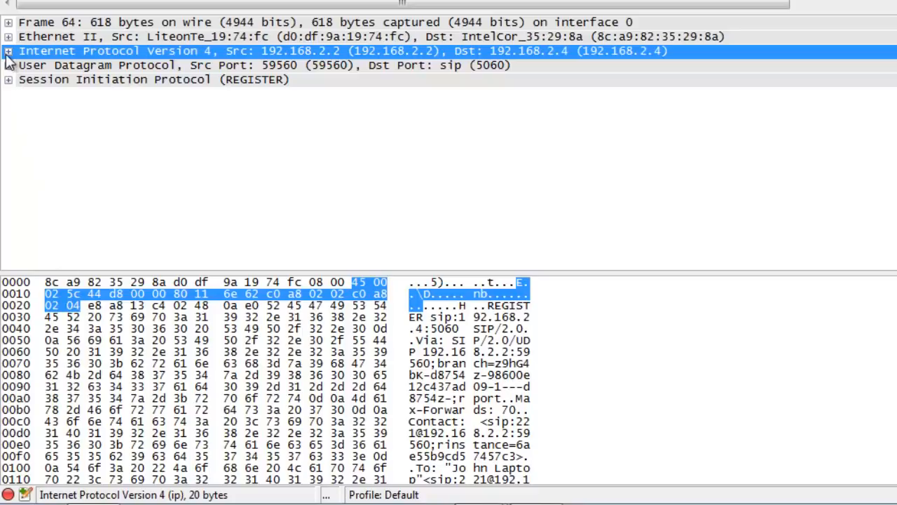
Expand the IPv4 header into its fields and highlight the Version field's byte in the hex dump.
{"action": "left_click", "coordinate": [9, 51]}
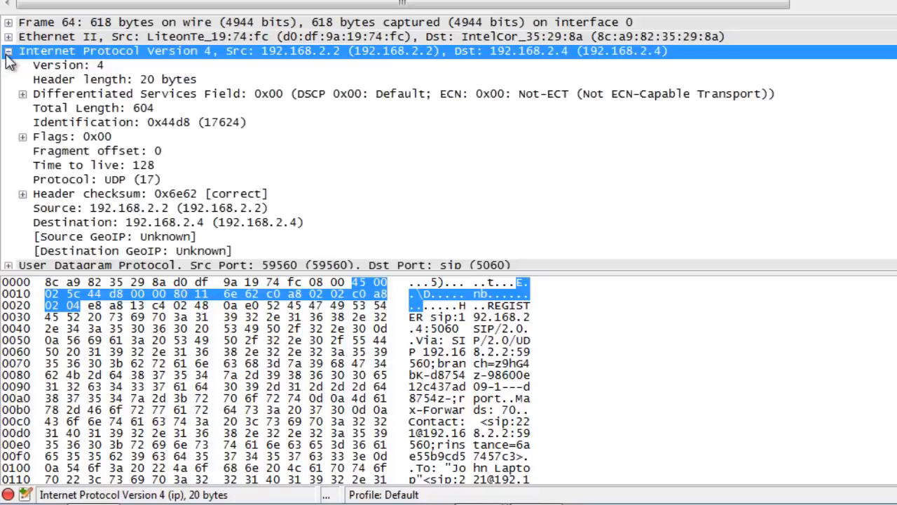
{"action": "mouse_move", "coordinate": [179, 84]}
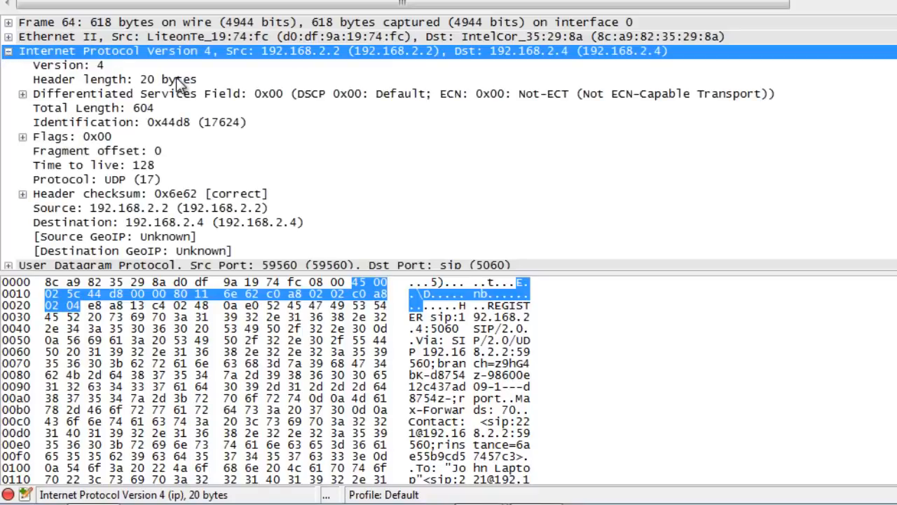
{"action": "mouse_move", "coordinate": [152, 91]}
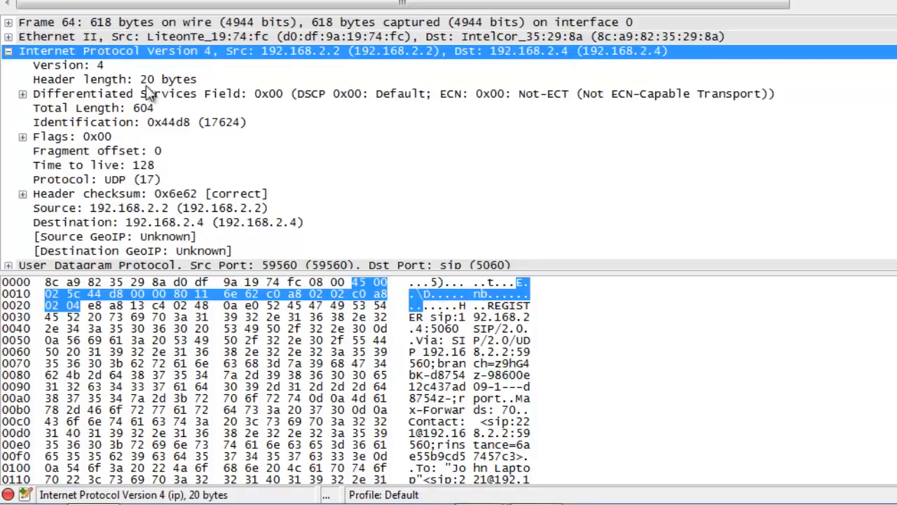
{"action": "mouse_move", "coordinate": [73, 70]}
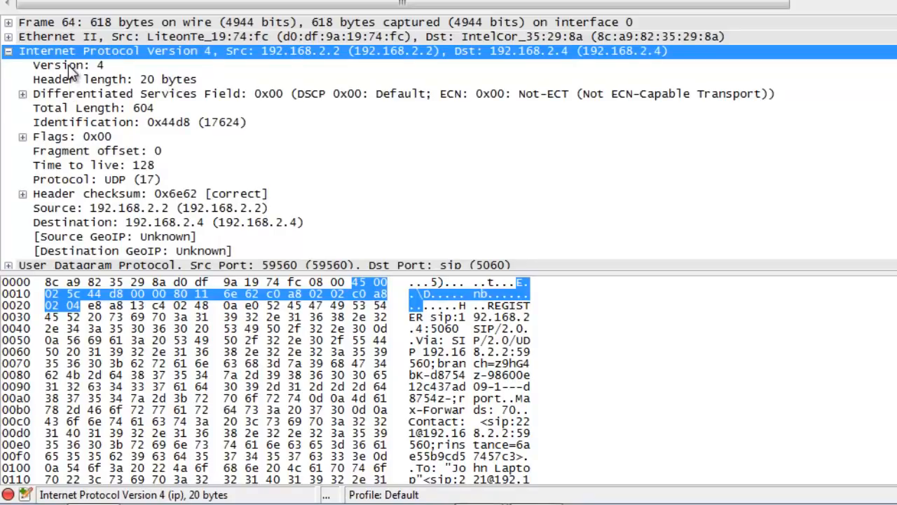
{"action": "left_click", "coordinate": [67, 64]}
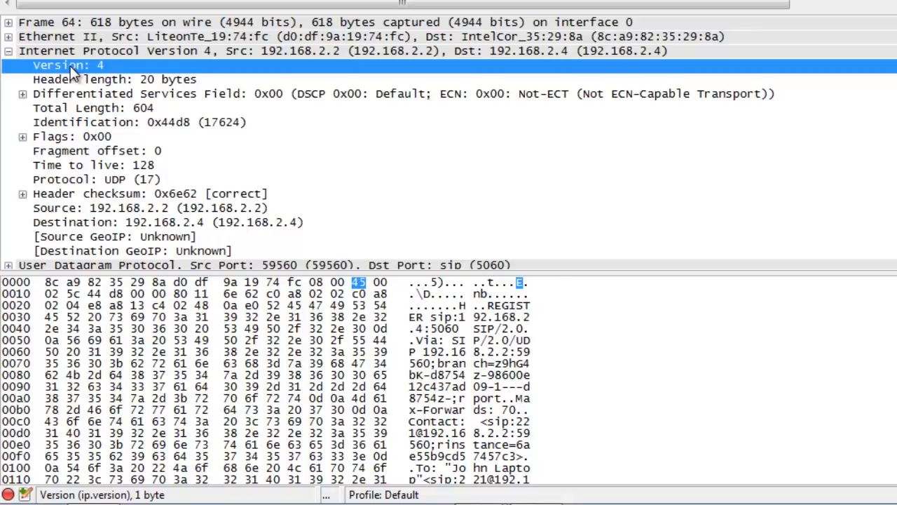
{"action": "mouse_move", "coordinate": [101, 84]}
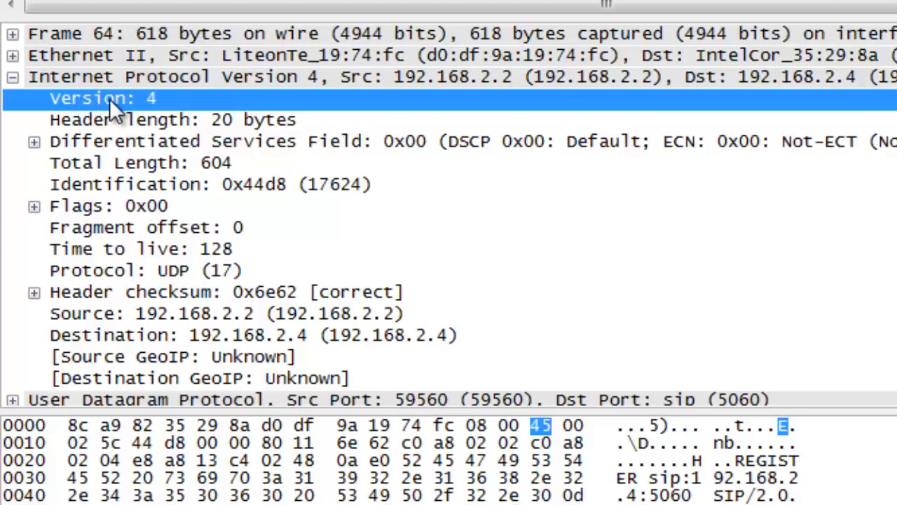
{"action": "mouse_move", "coordinate": [127, 140]}
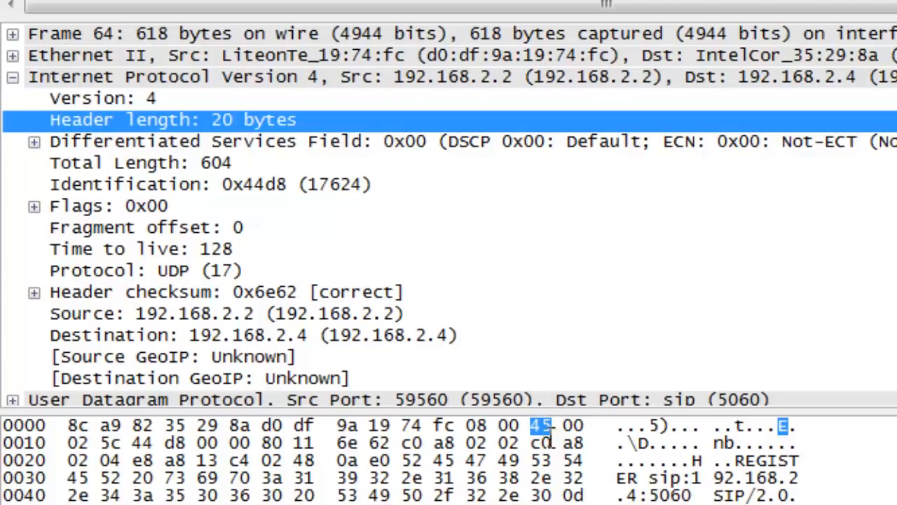
{"action": "mouse_move", "coordinate": [242, 148]}
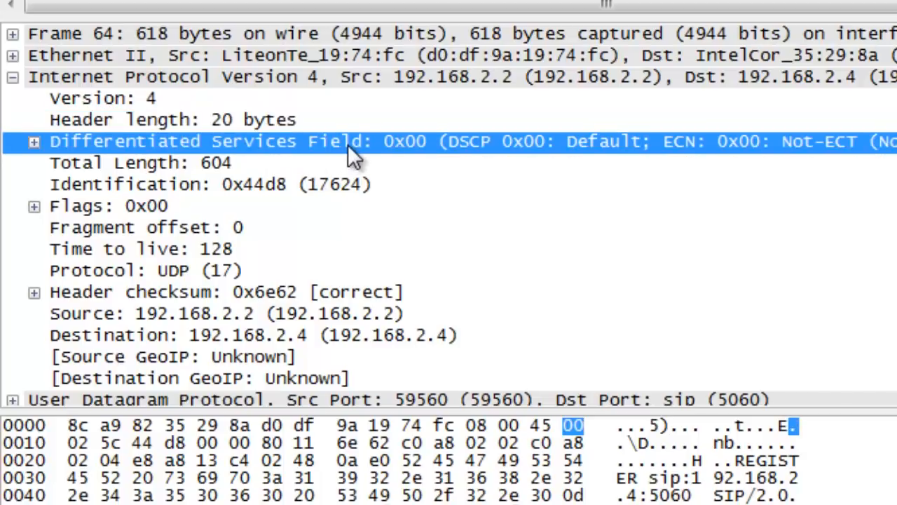
{"action": "mouse_move", "coordinate": [33, 143]}
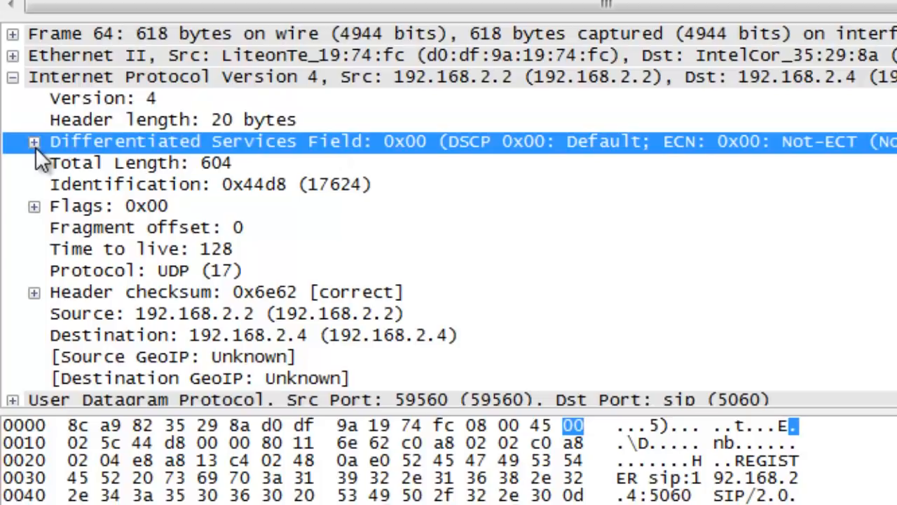
{"action": "left_click", "coordinate": [33, 140]}
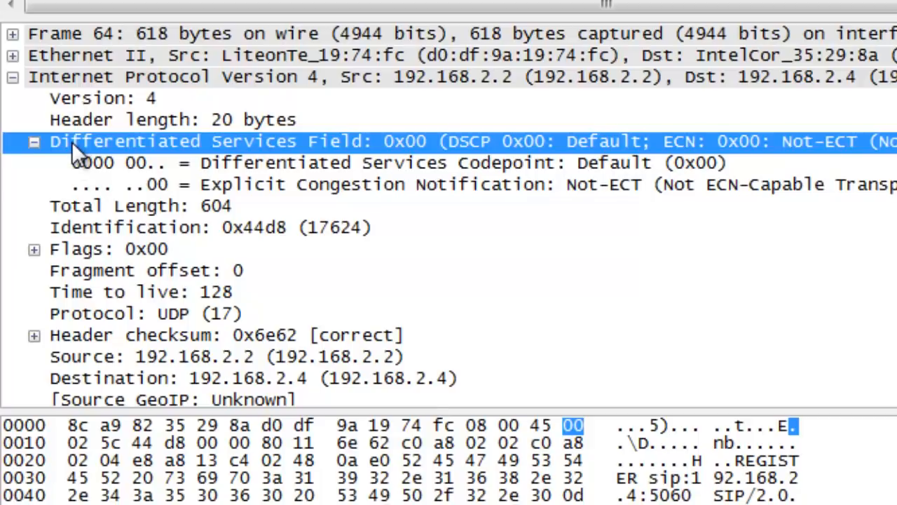
{"action": "mouse_move", "coordinate": [76, 157]}
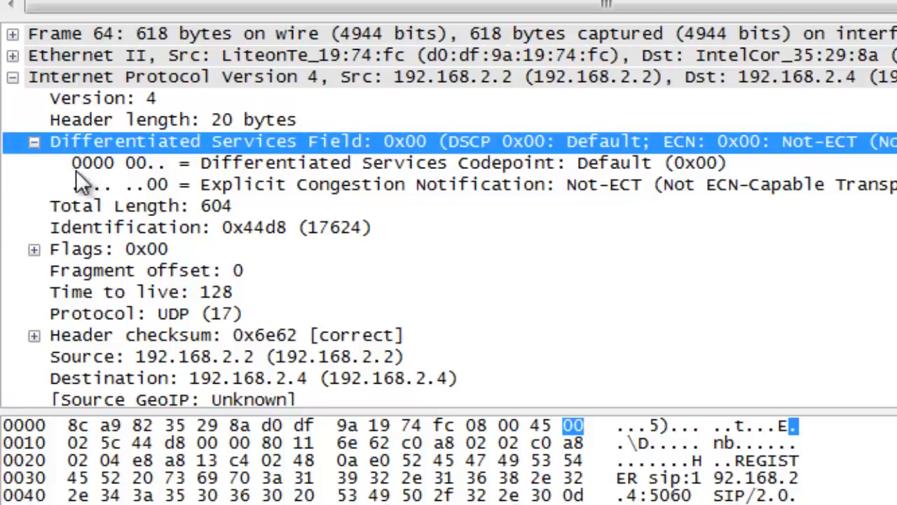
{"action": "mouse_move", "coordinate": [182, 203]}
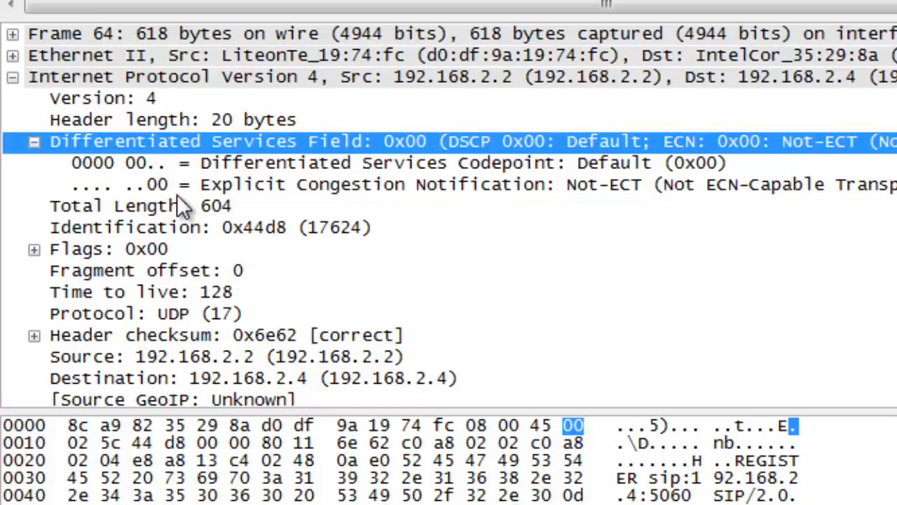
{"action": "mouse_move", "coordinate": [176, 196]}
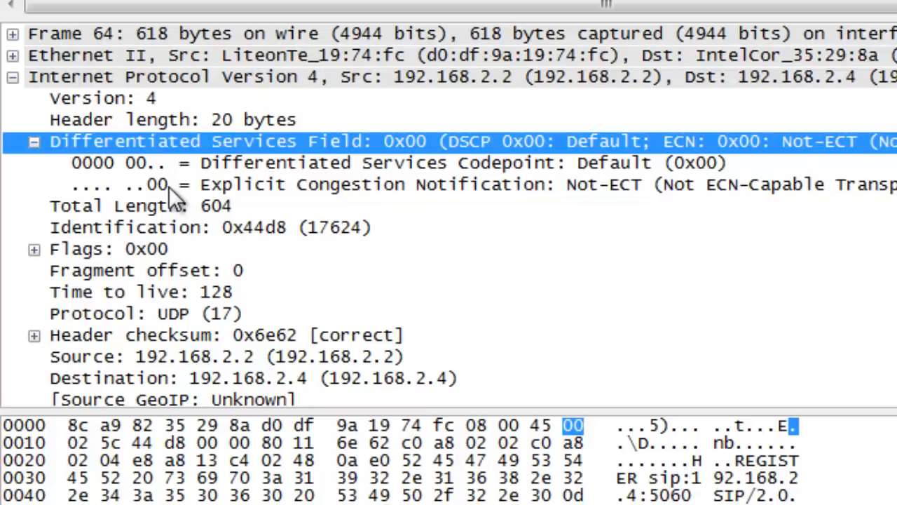
{"action": "mouse_move", "coordinate": [106, 194]}
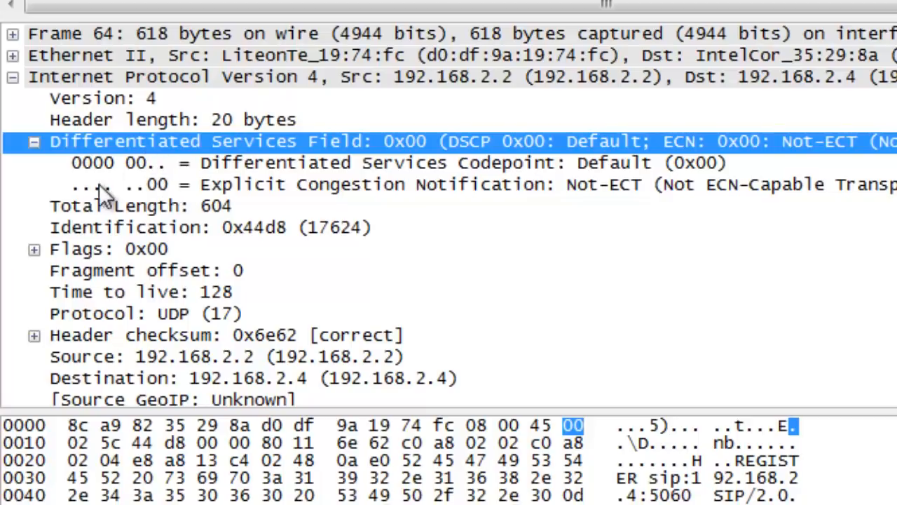
{"action": "mouse_move", "coordinate": [171, 180]}
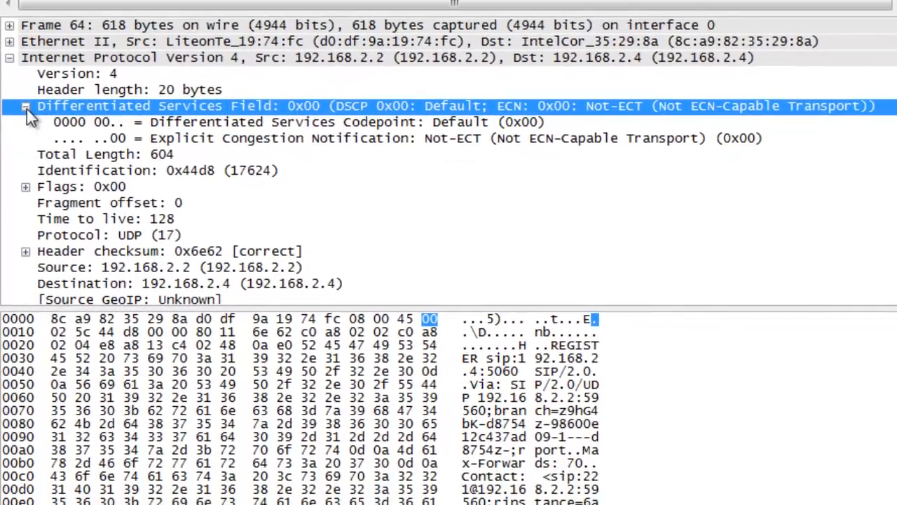
{"action": "left_click", "coordinate": [25, 106]}
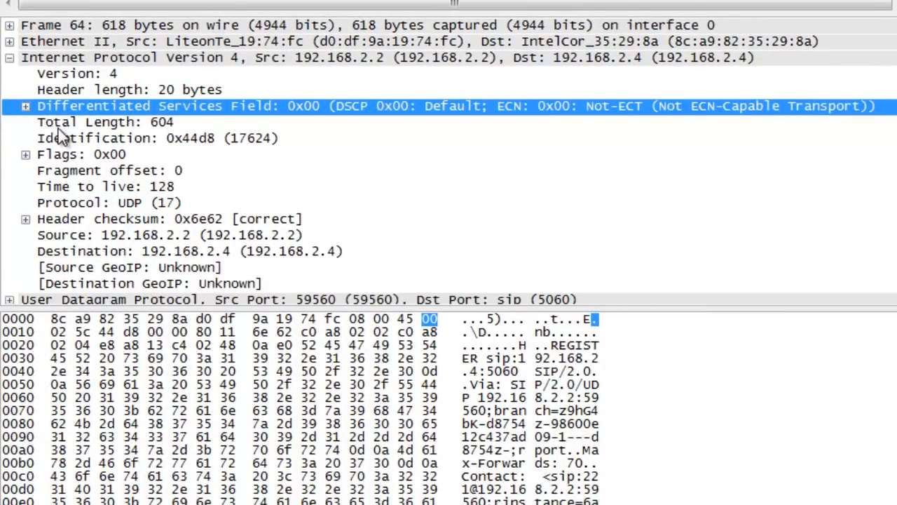
Highlight the IPv4 Total Length field (604) so its bytes show in the hex dump.
{"action": "left_click", "coordinate": [105, 122]}
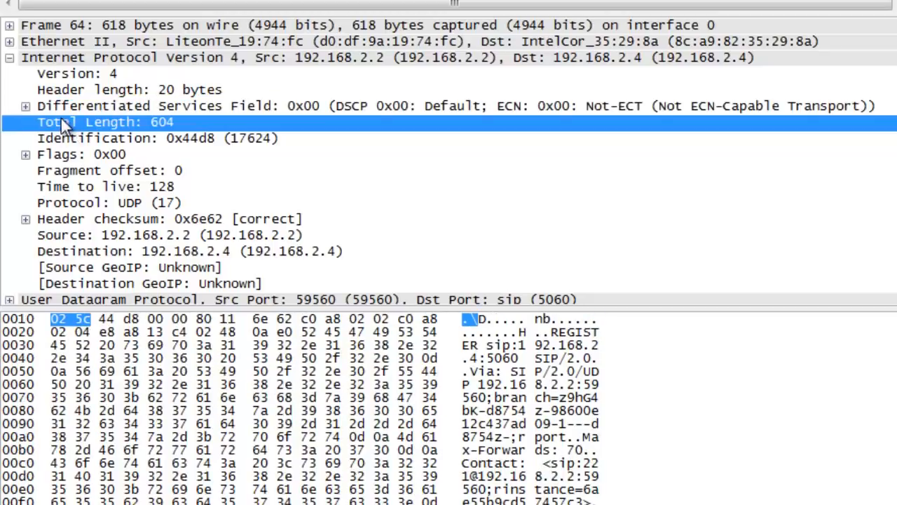
{"action": "mouse_move", "coordinate": [196, 133]}
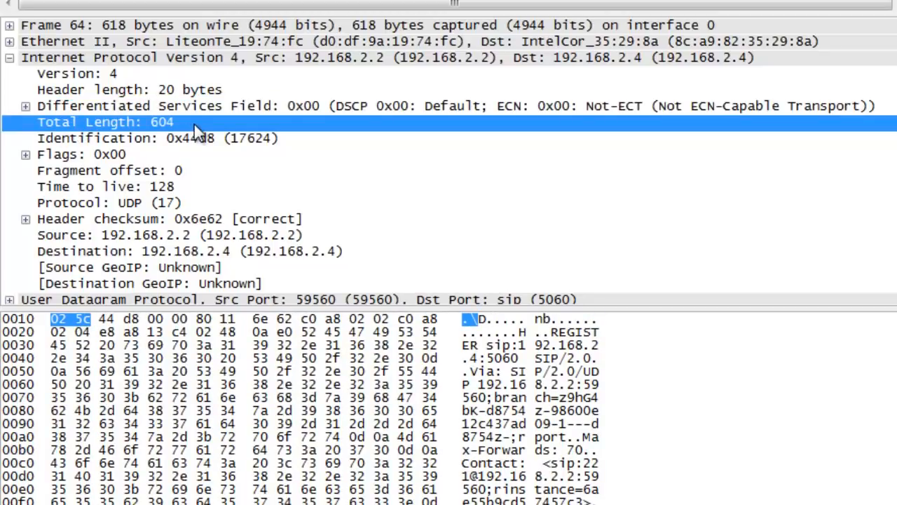
{"action": "mouse_move", "coordinate": [86, 137]}
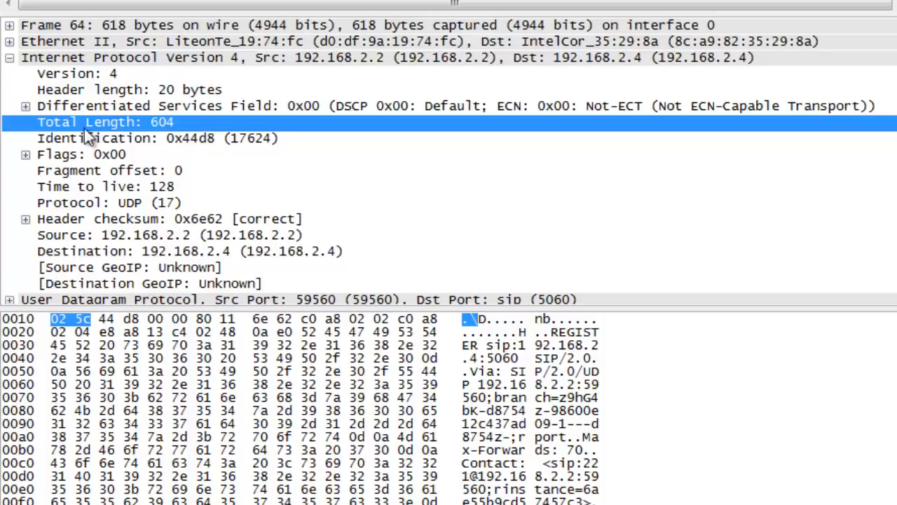
{"action": "mouse_move", "coordinate": [173, 137]}
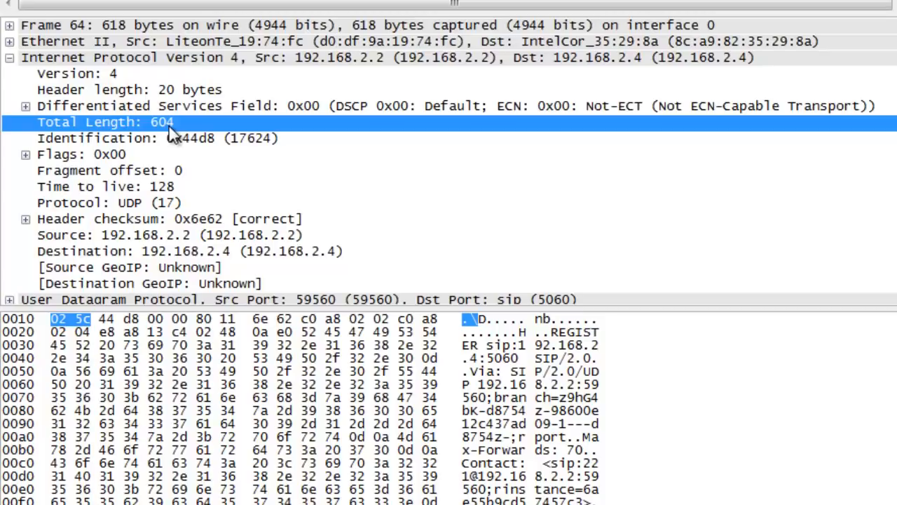
{"action": "mouse_move", "coordinate": [129, 35]}
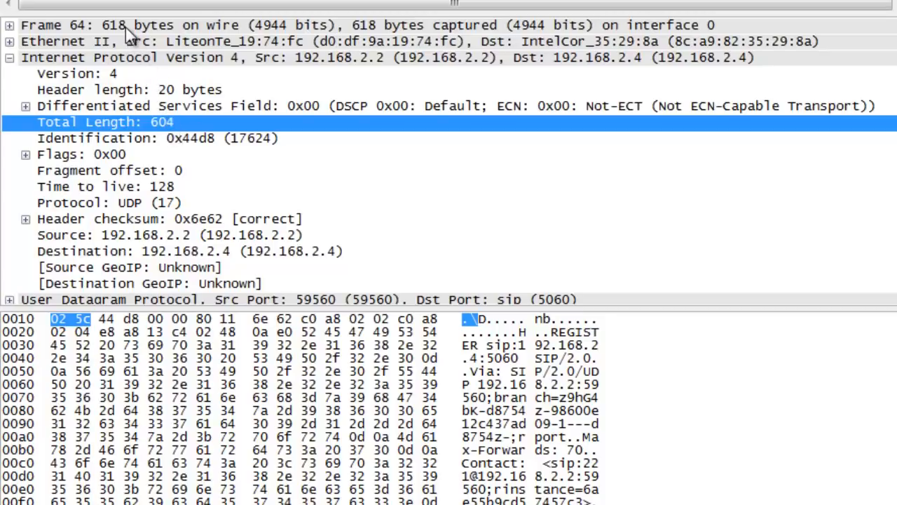
{"action": "mouse_move", "coordinate": [129, 34]}
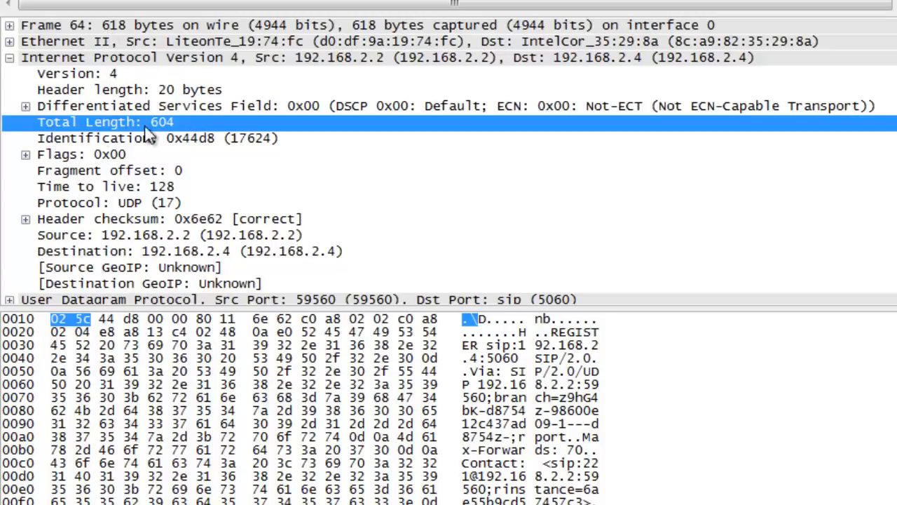
{"action": "mouse_move", "coordinate": [171, 135]}
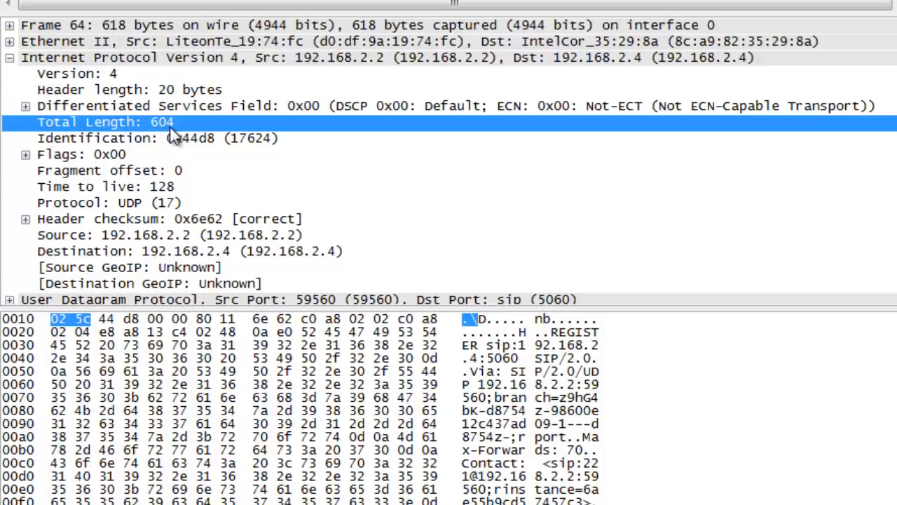
{"action": "mouse_move", "coordinate": [127, 28]}
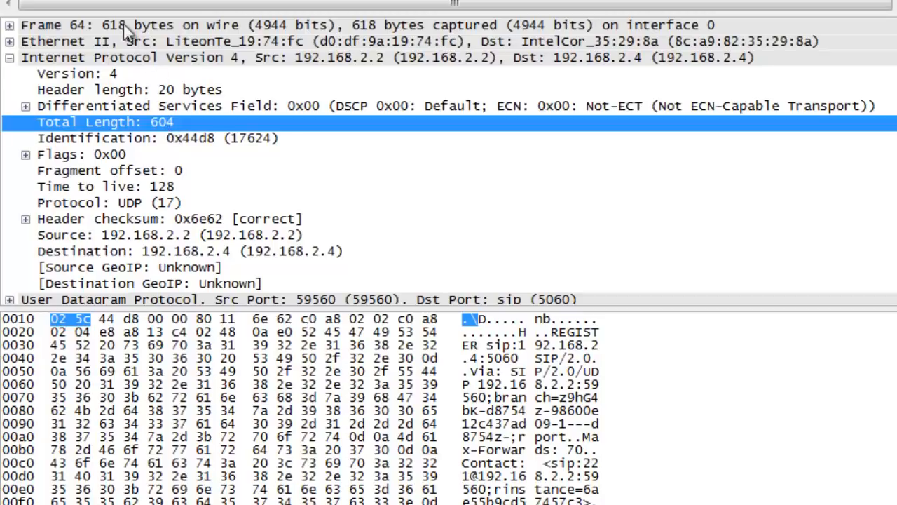
{"action": "mouse_move", "coordinate": [236, 33]}
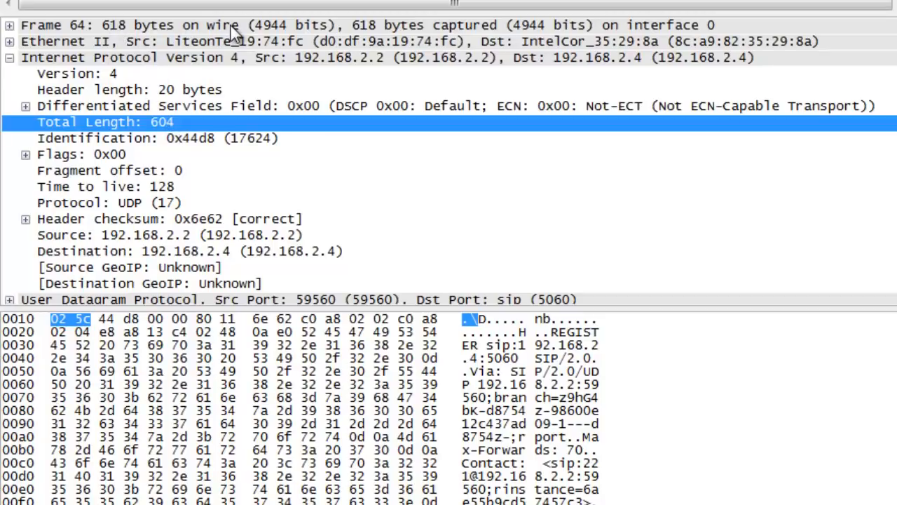
{"action": "mouse_move", "coordinate": [151, 139]}
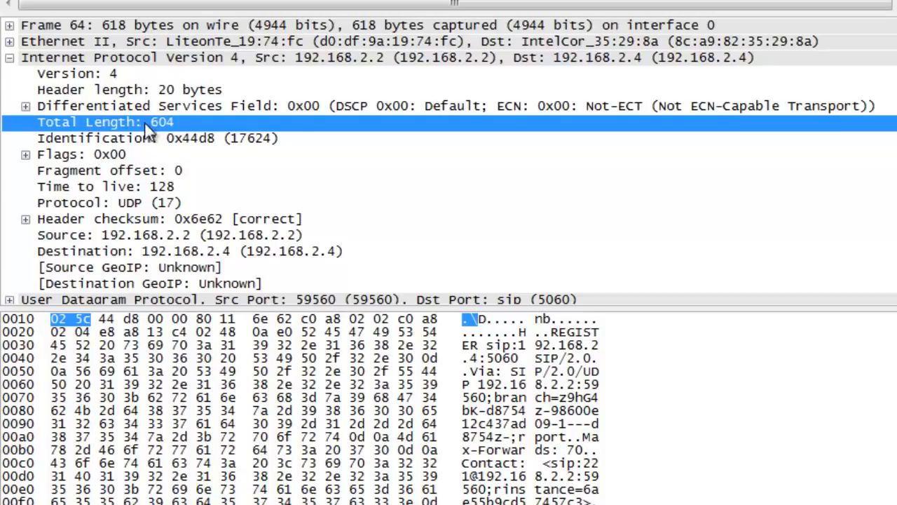
{"action": "mouse_move", "coordinate": [110, 41]}
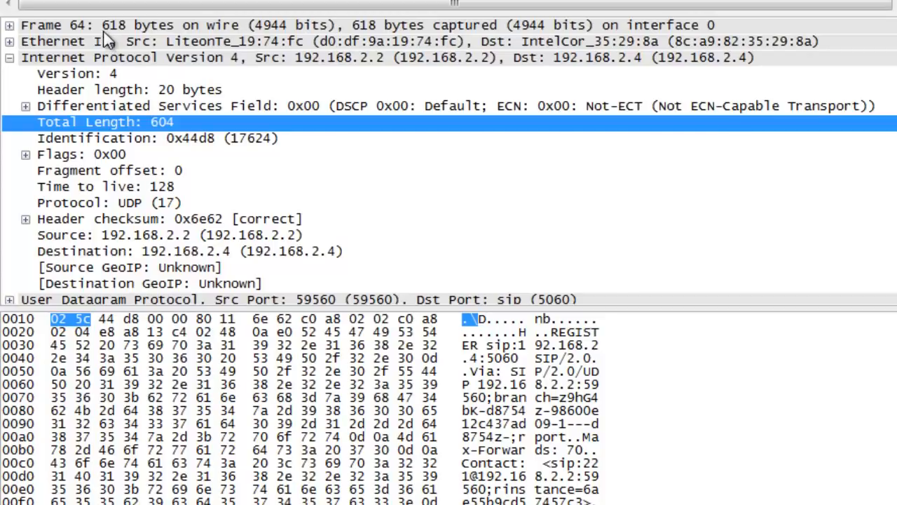
{"action": "mouse_move", "coordinate": [56, 53]}
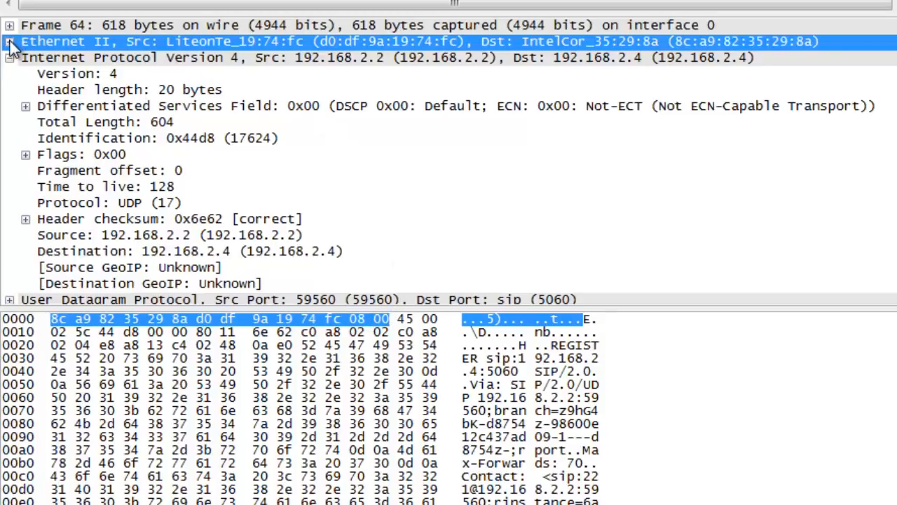
Reveal the Ethernet II fields, highlight the Type field's bytes, then Total Length 604 again.
{"action": "left_click", "coordinate": [10, 42]}
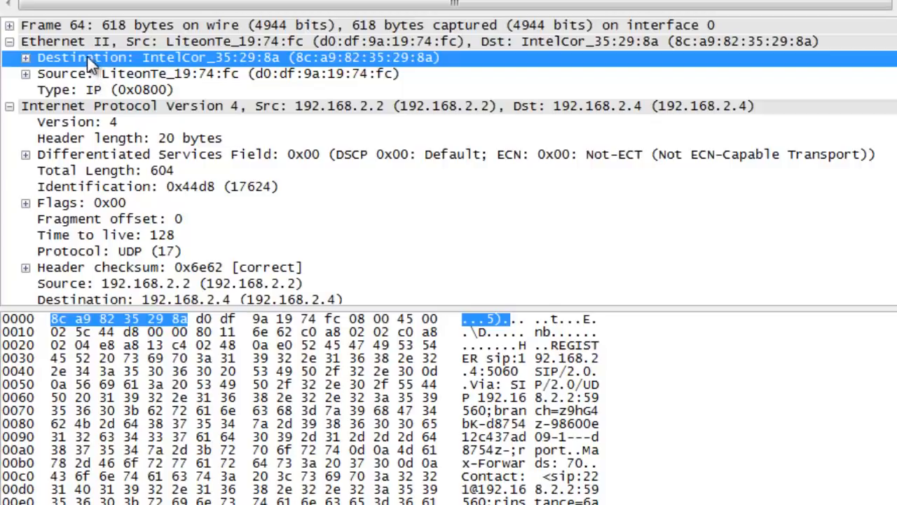
{"action": "mouse_move", "coordinate": [112, 86]}
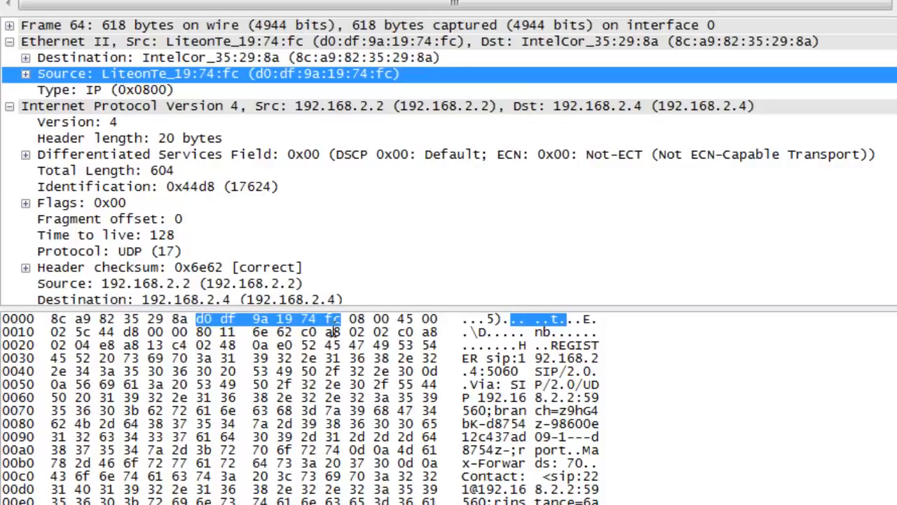
{"action": "mouse_move", "coordinate": [148, 98]}
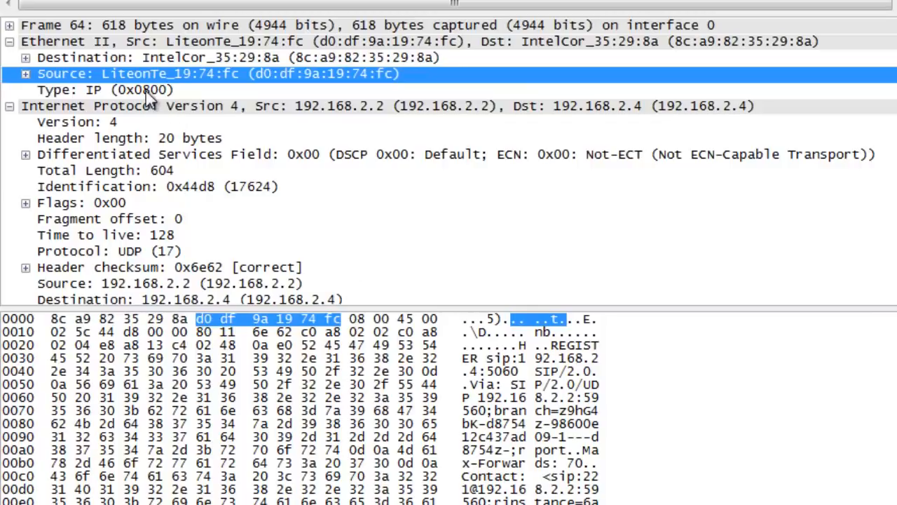
{"action": "left_click", "coordinate": [106, 89]}
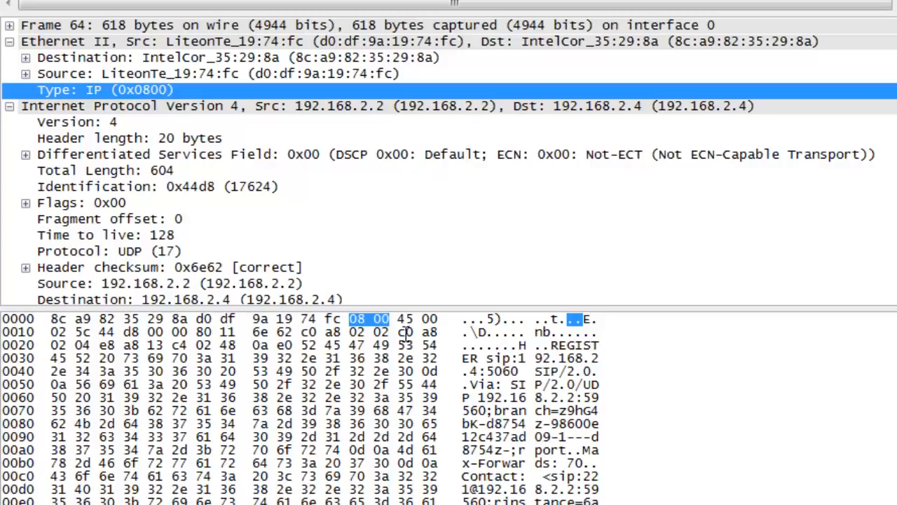
{"action": "mouse_move", "coordinate": [399, 333]}
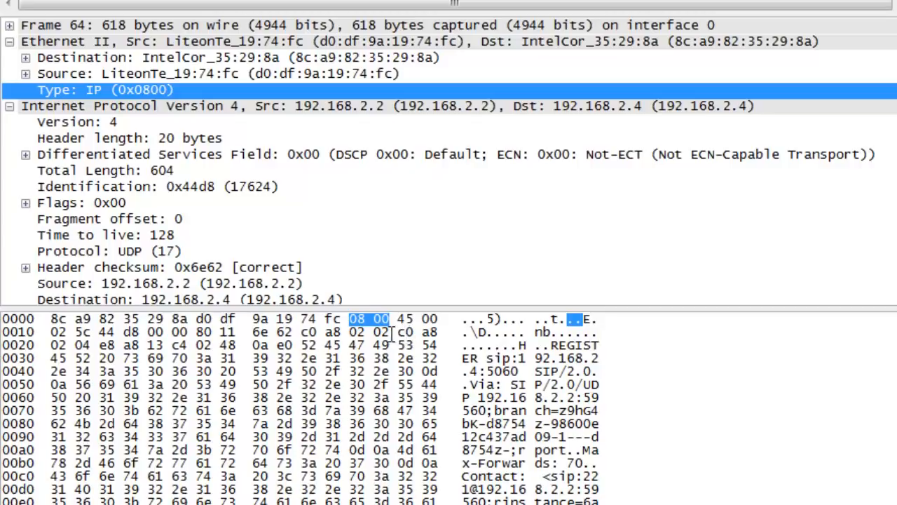
{"action": "mouse_move", "coordinate": [384, 307]}
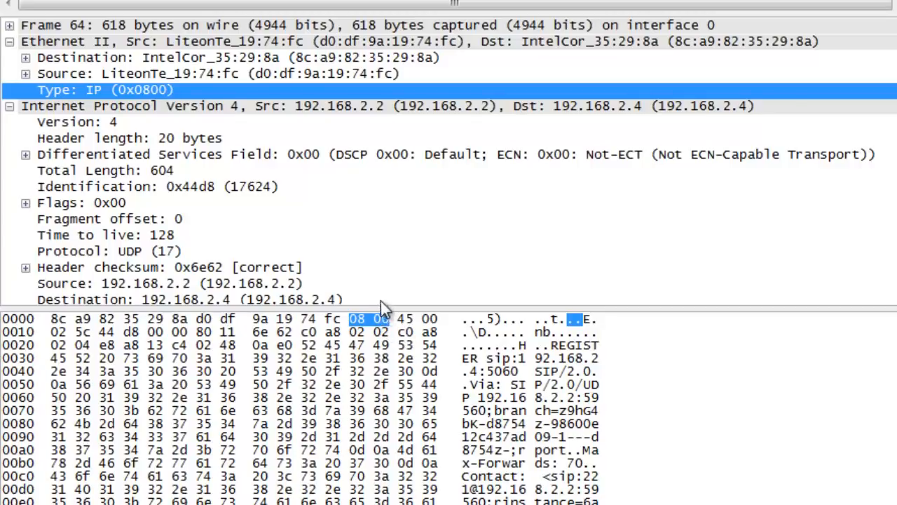
{"action": "mouse_move", "coordinate": [123, 35]}
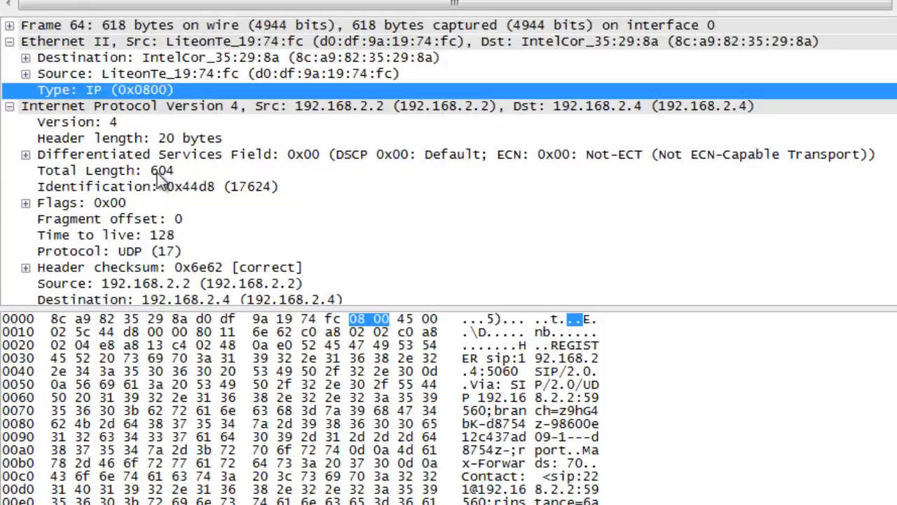
{"action": "left_click", "coordinate": [106, 170]}
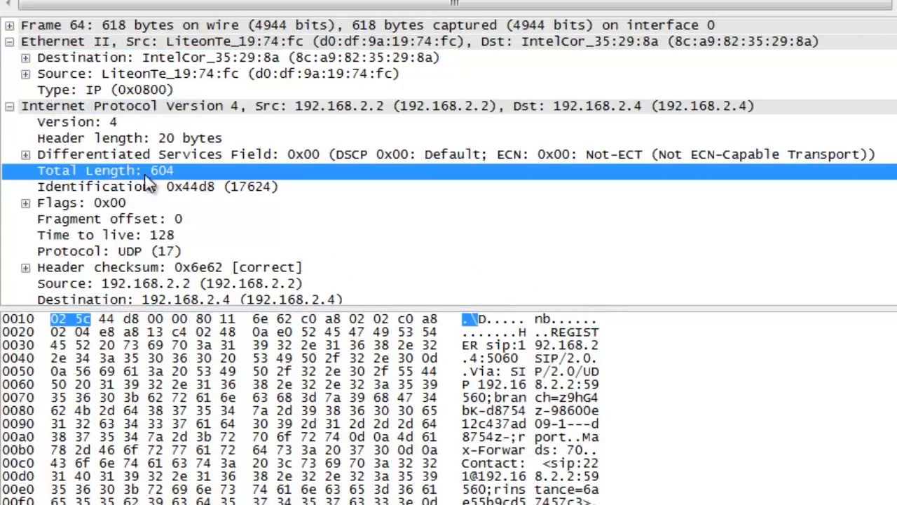
{"action": "mouse_move", "coordinate": [162, 185]}
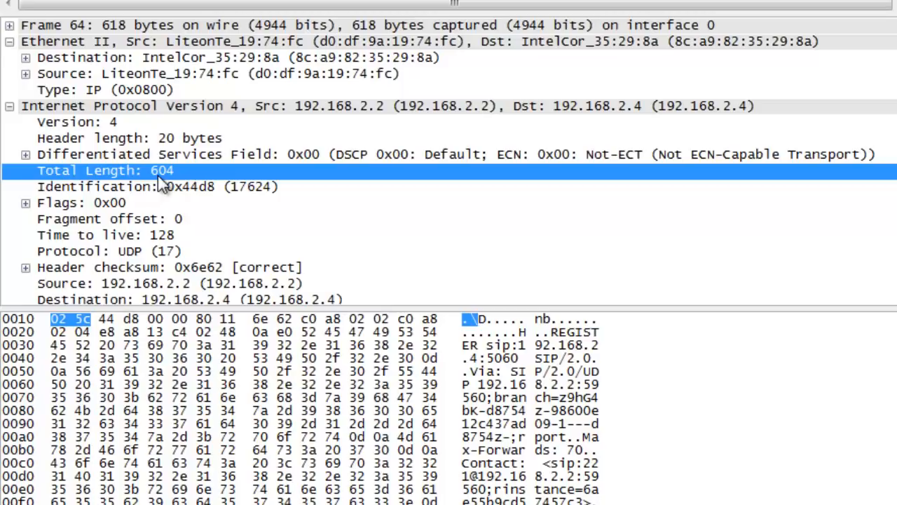
{"action": "mouse_move", "coordinate": [67, 198]}
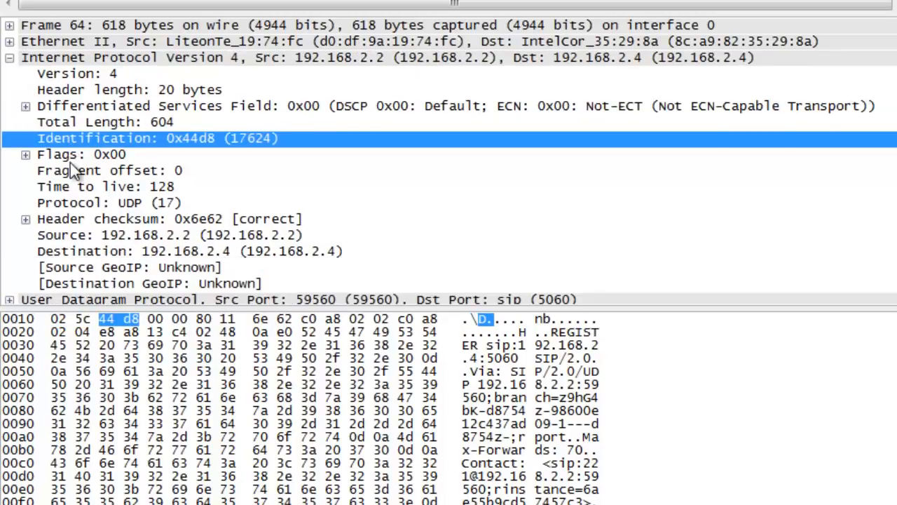
Highlight the Fragment offset bytes (00 00) and expand Flags 0x00 into its bit fields.
{"action": "left_click", "coordinate": [110, 171]}
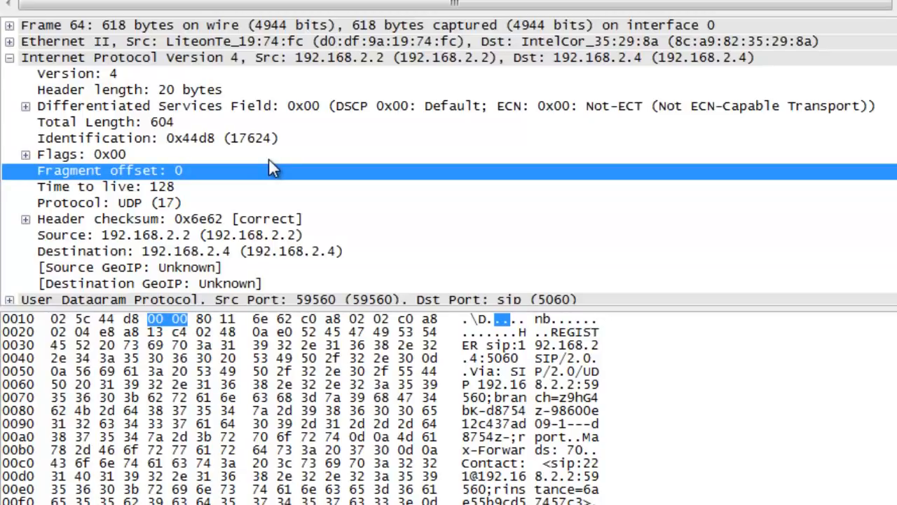
{"action": "mouse_move", "coordinate": [25, 168]}
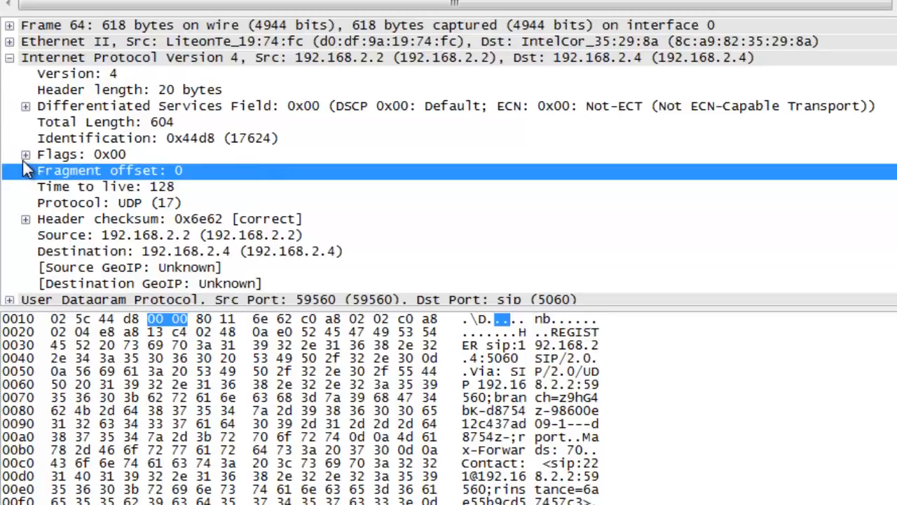
{"action": "left_click", "coordinate": [25, 154]}
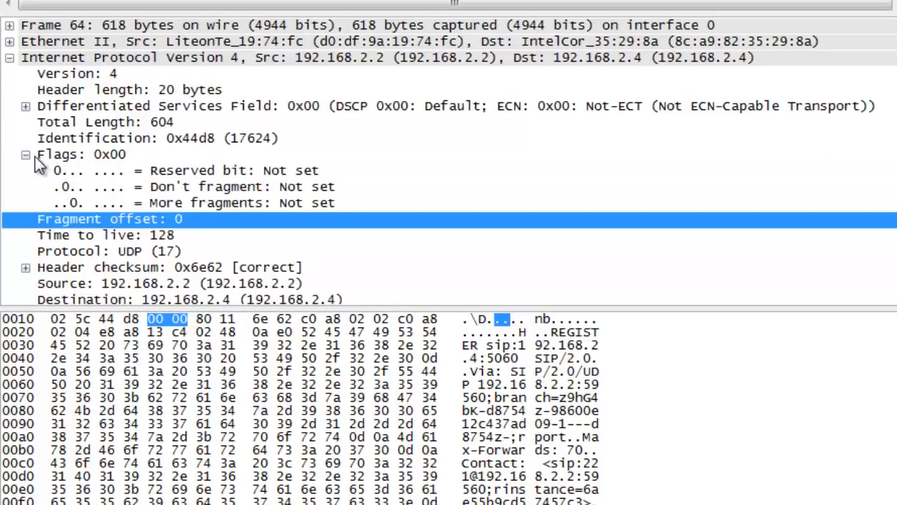
{"action": "mouse_move", "coordinate": [96, 171]}
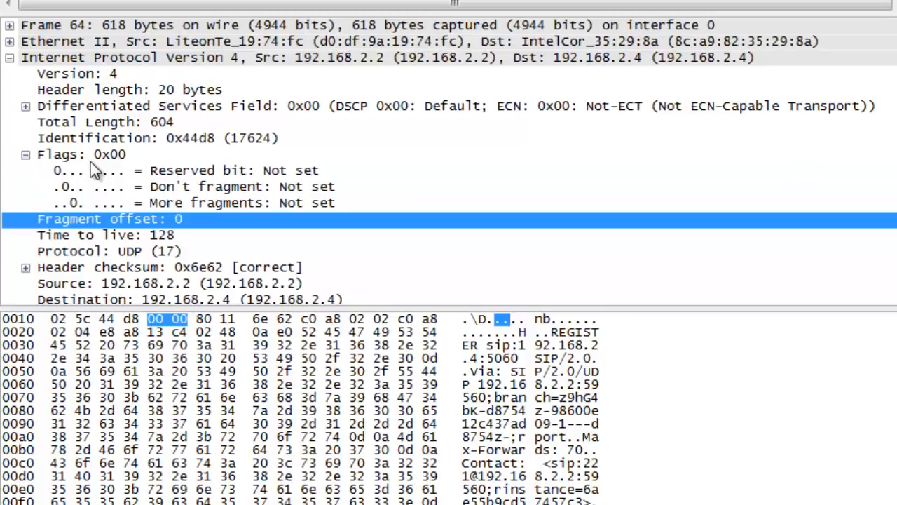
{"action": "mouse_move", "coordinate": [59, 195]}
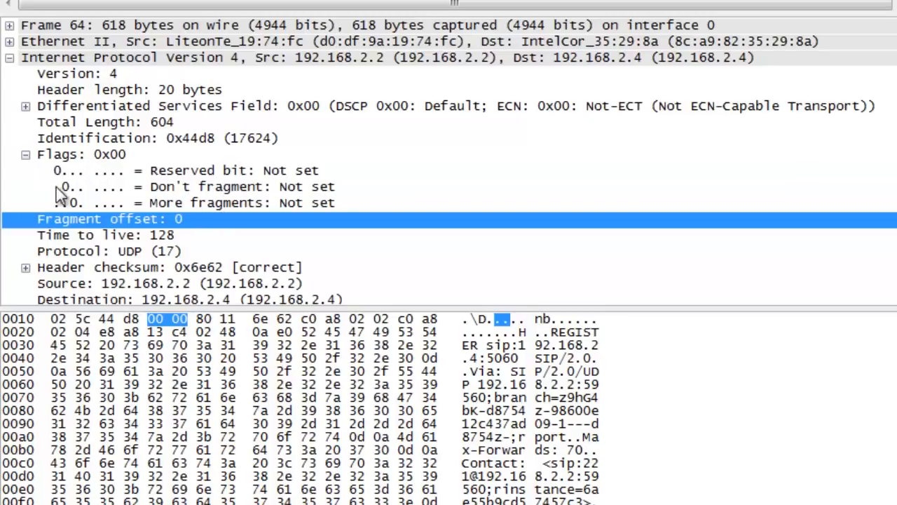
{"action": "mouse_move", "coordinate": [203, 199]}
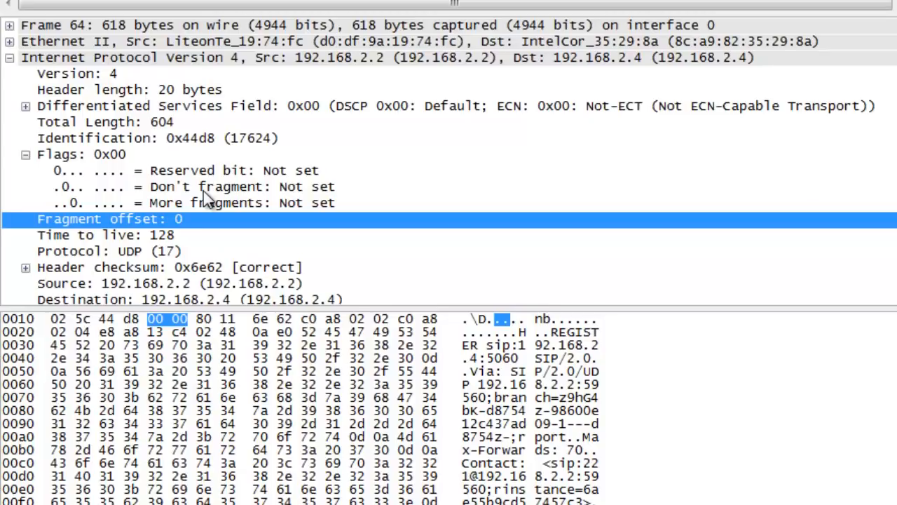
{"action": "mouse_move", "coordinate": [202, 210]}
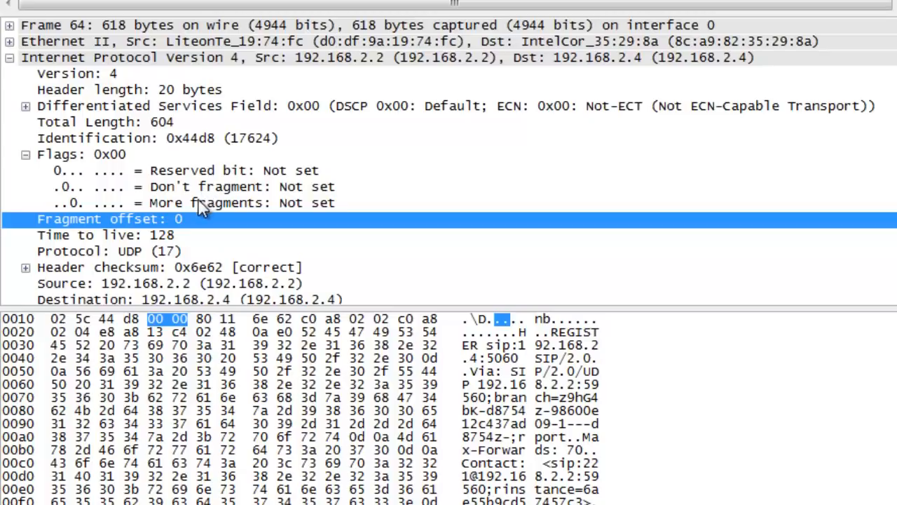
{"action": "mouse_move", "coordinate": [199, 216]}
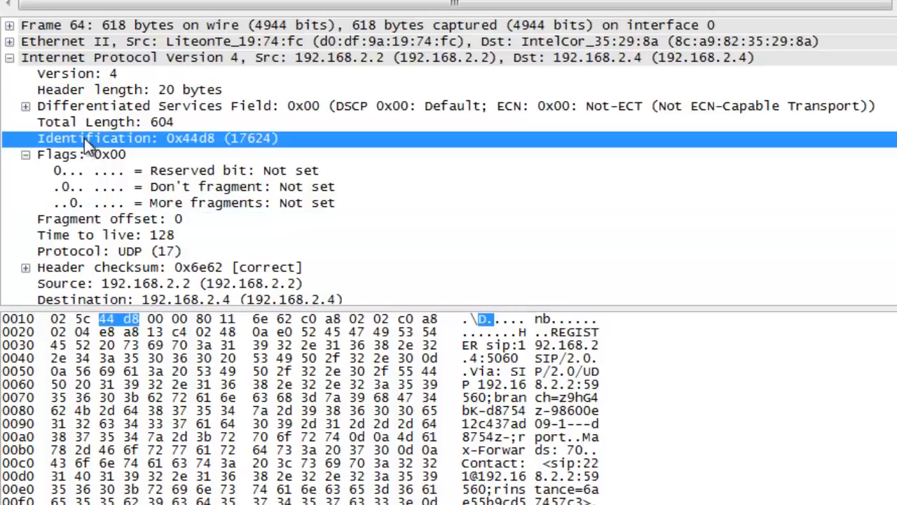
Highlight the Flags byte and the Fragment offset bytes in turn, then fold the Flags breakdown away.
{"action": "left_click", "coordinate": [81, 154]}
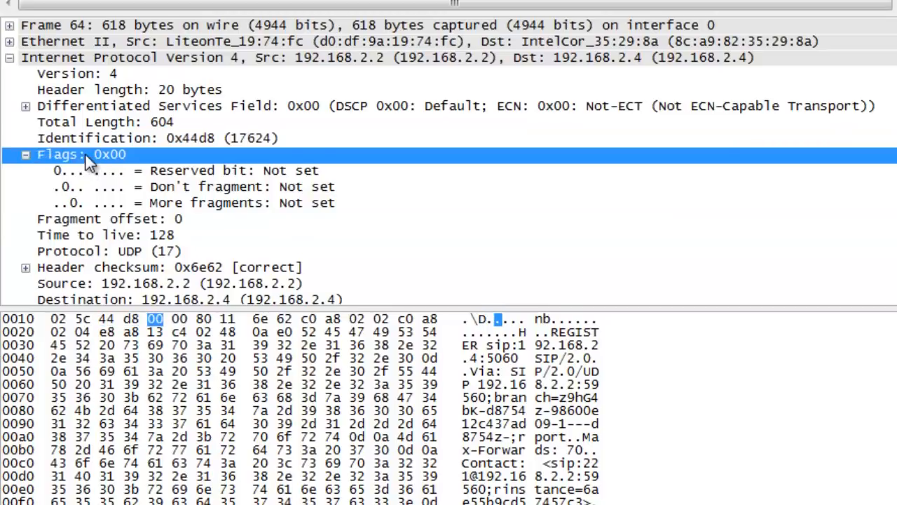
{"action": "left_click", "coordinate": [110, 219]}
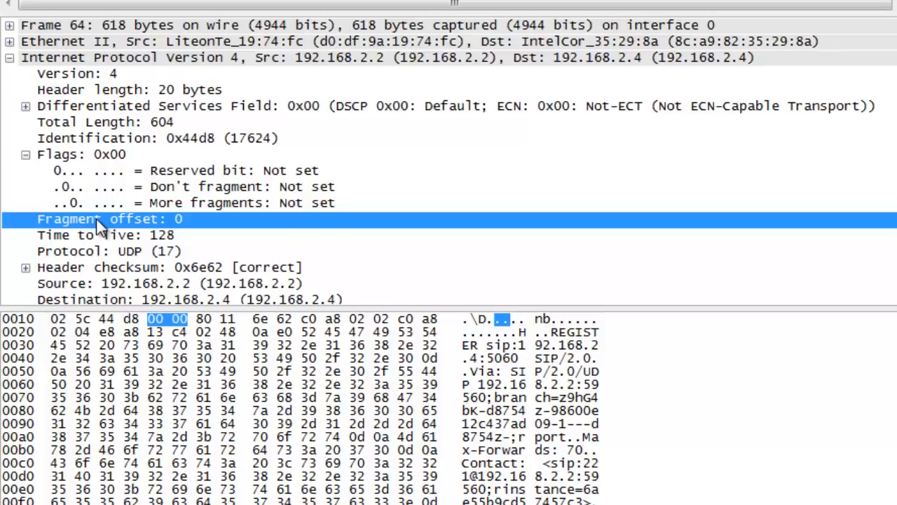
{"action": "mouse_move", "coordinate": [134, 151]}
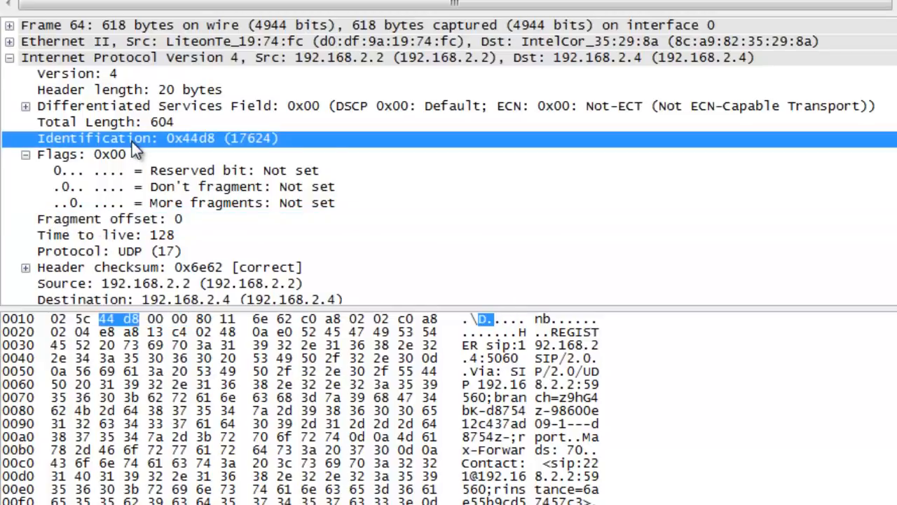
{"action": "mouse_move", "coordinate": [151, 235]}
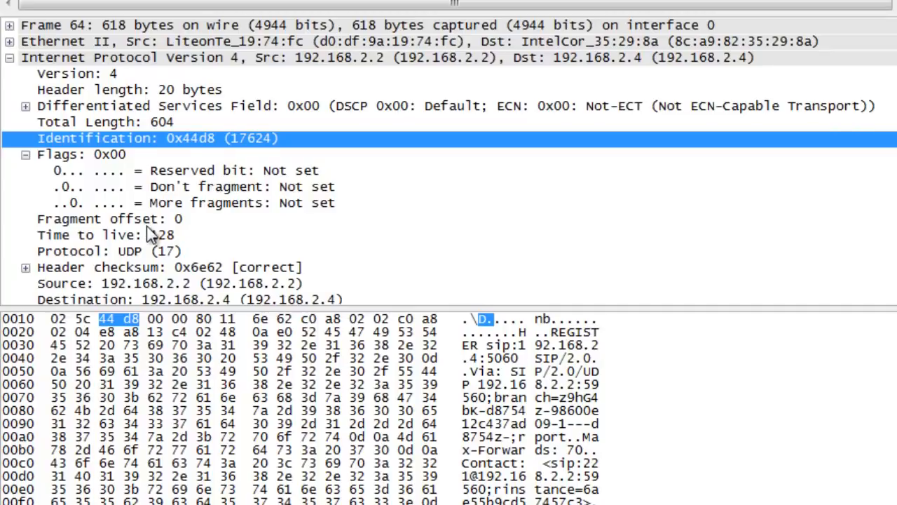
{"action": "left_click", "coordinate": [140, 219]}
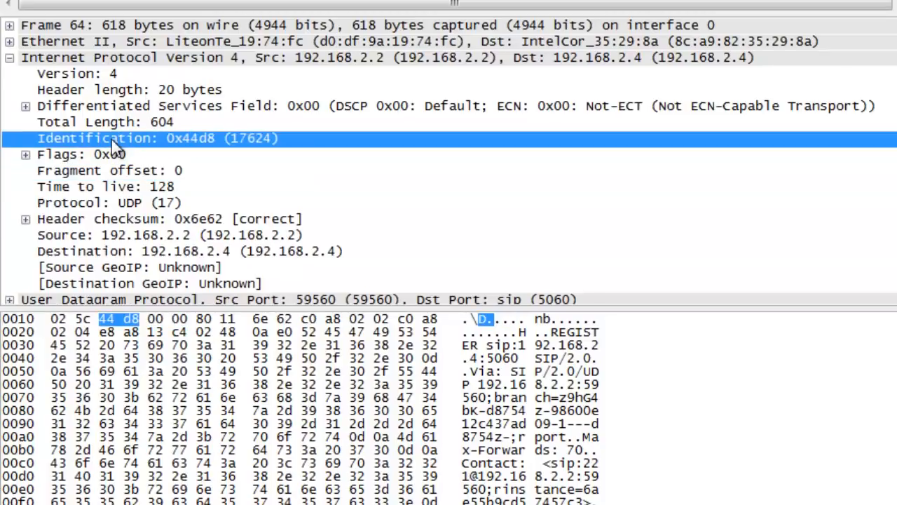
{"action": "mouse_move", "coordinate": [138, 188]}
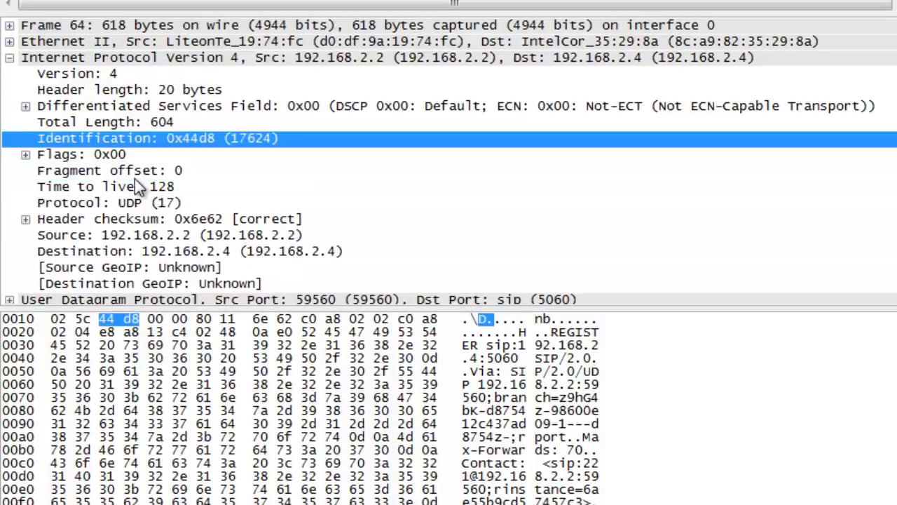
Highlight the Fragment offset field (value 0) so bytes 00 00 show in the hex dump.
{"action": "left_click", "coordinate": [109, 171]}
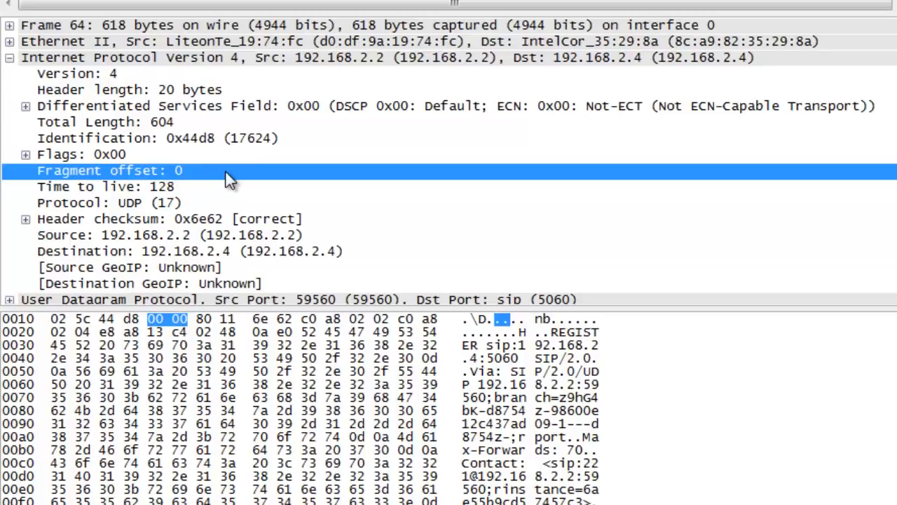
{"action": "mouse_move", "coordinate": [133, 205]}
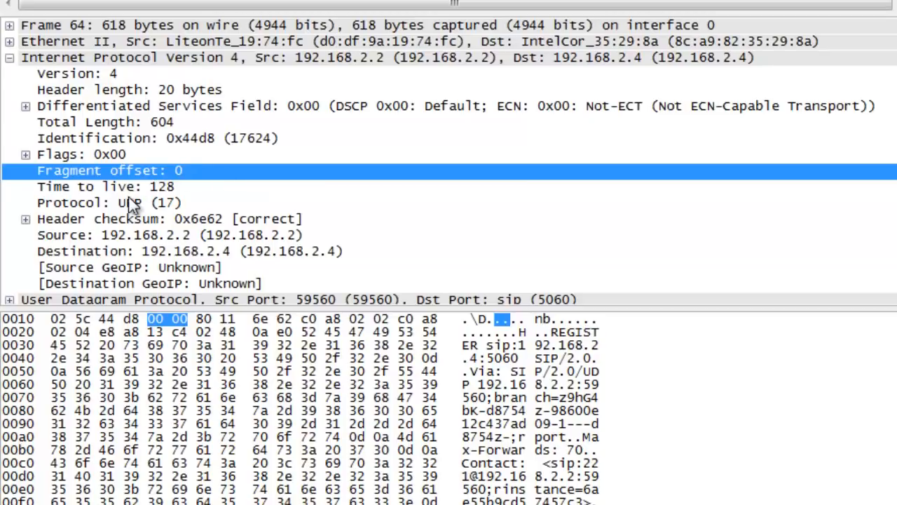
Highlight the Time to live field (128) so its byte 80 shows in the hex dump.
{"action": "left_click", "coordinate": [105, 186]}
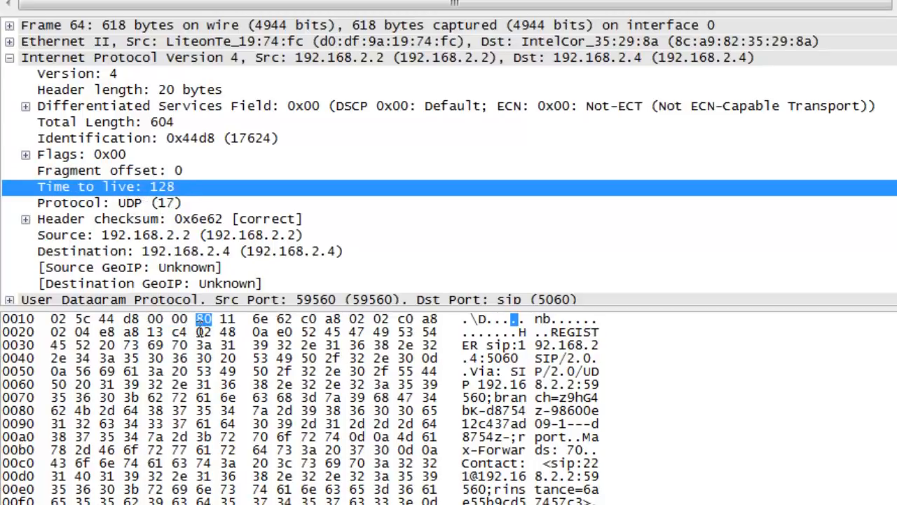
{"action": "mouse_move", "coordinate": [188, 269]}
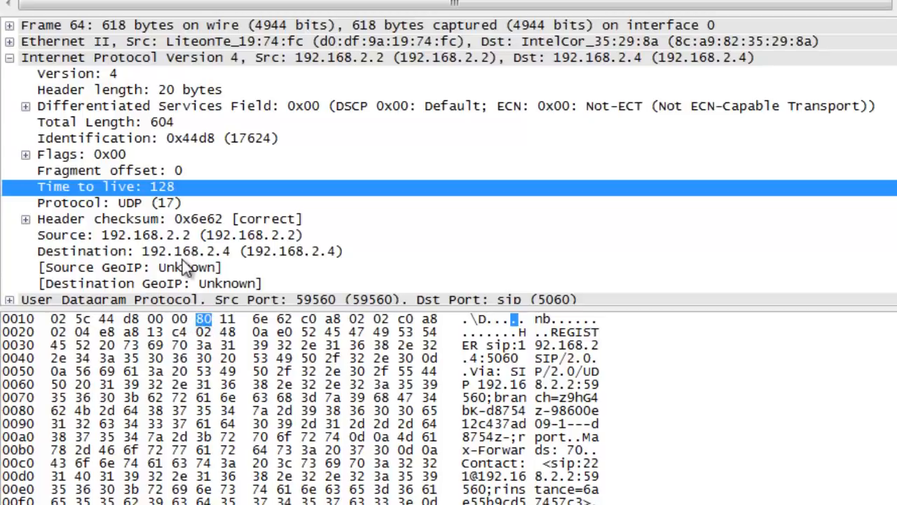
{"action": "mouse_move", "coordinate": [162, 204]}
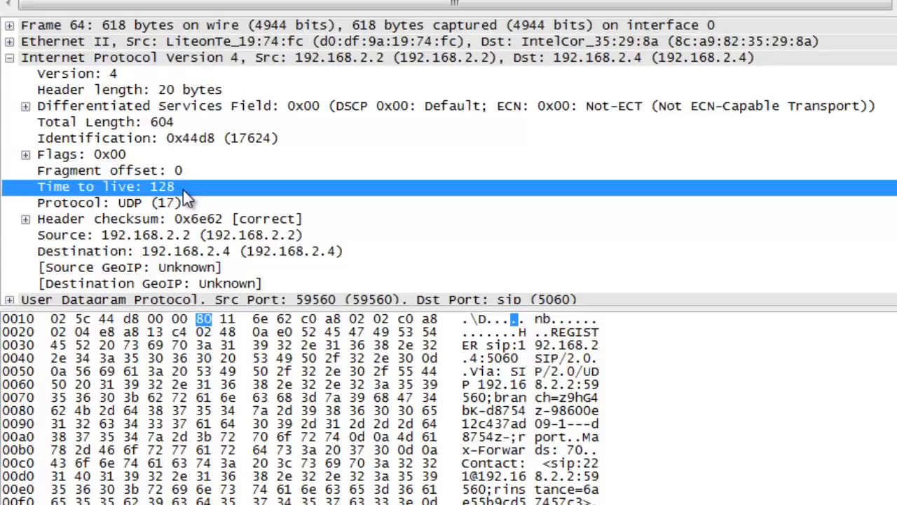
{"action": "mouse_move", "coordinate": [143, 203]}
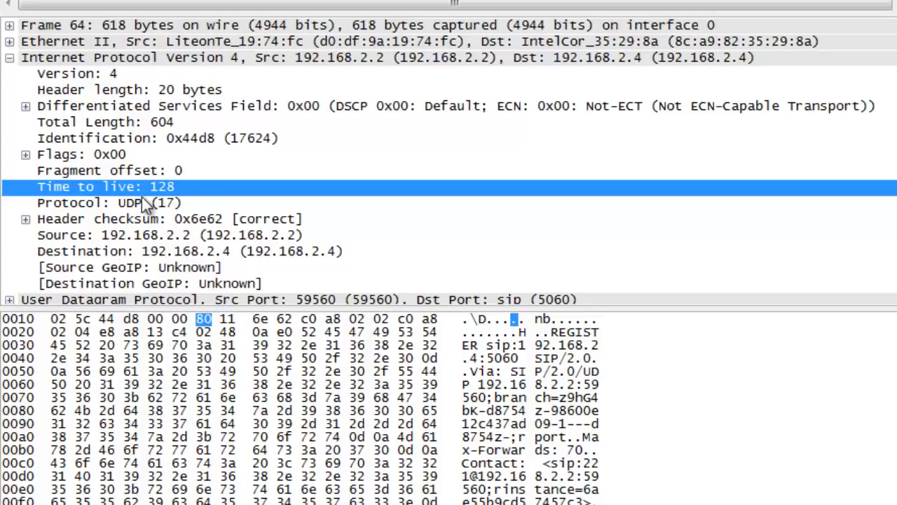
Highlight the Protocol field, UDP (17), so its byte 11 shows in the hex dump.
{"action": "left_click", "coordinate": [110, 202]}
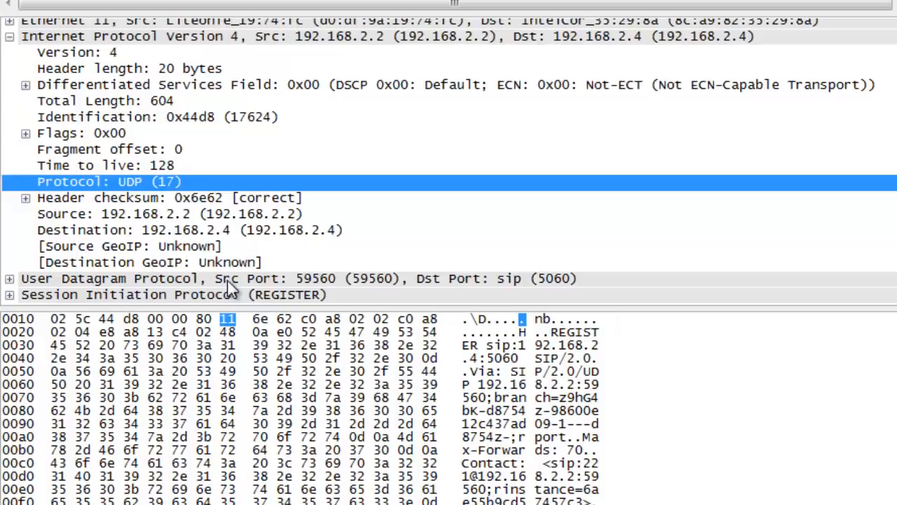
{"action": "mouse_move", "coordinate": [49, 197]}
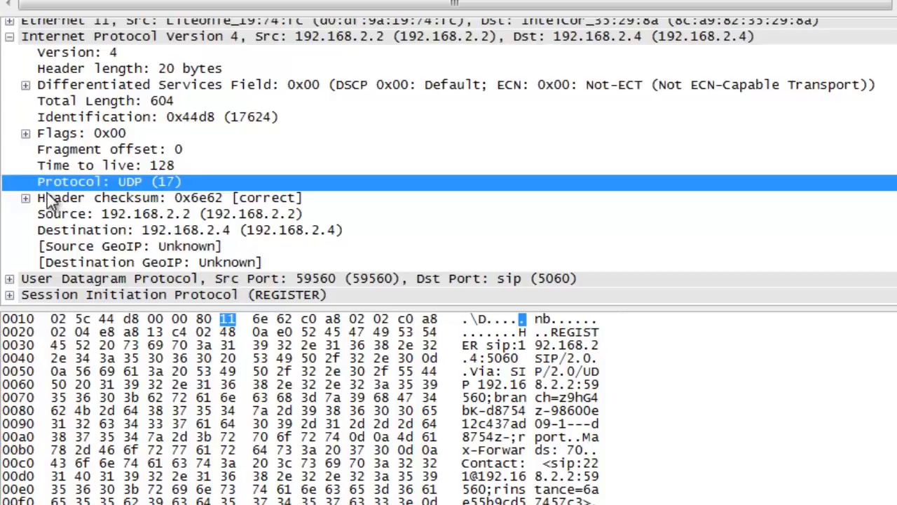
{"action": "mouse_move", "coordinate": [171, 185]}
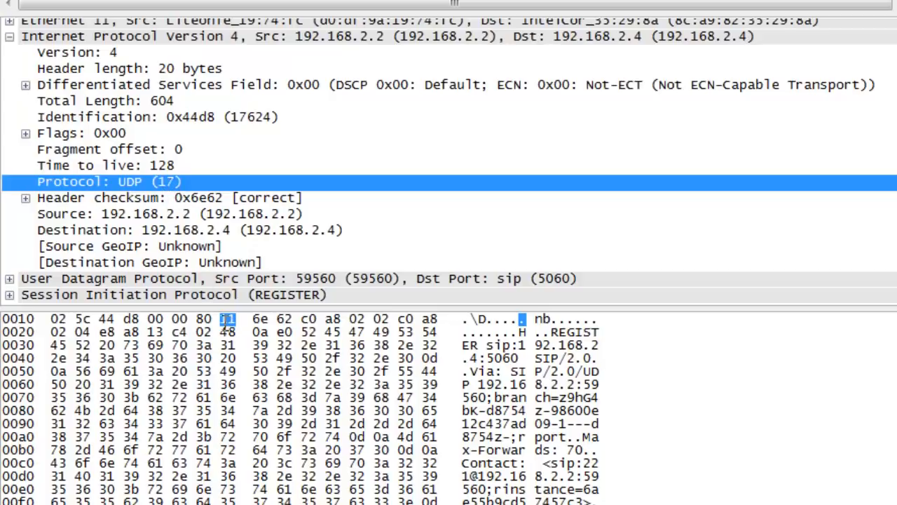
{"action": "mouse_move", "coordinate": [151, 207]}
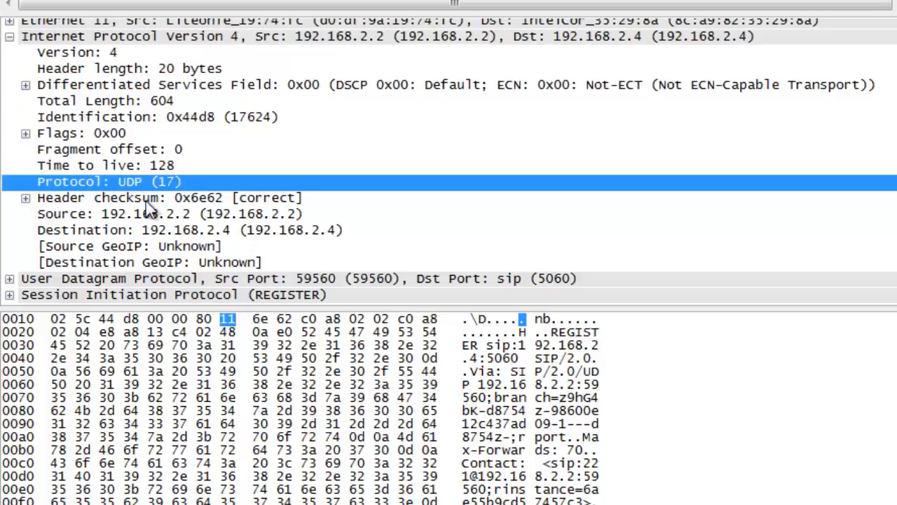
{"action": "mouse_move", "coordinate": [174, 193]}
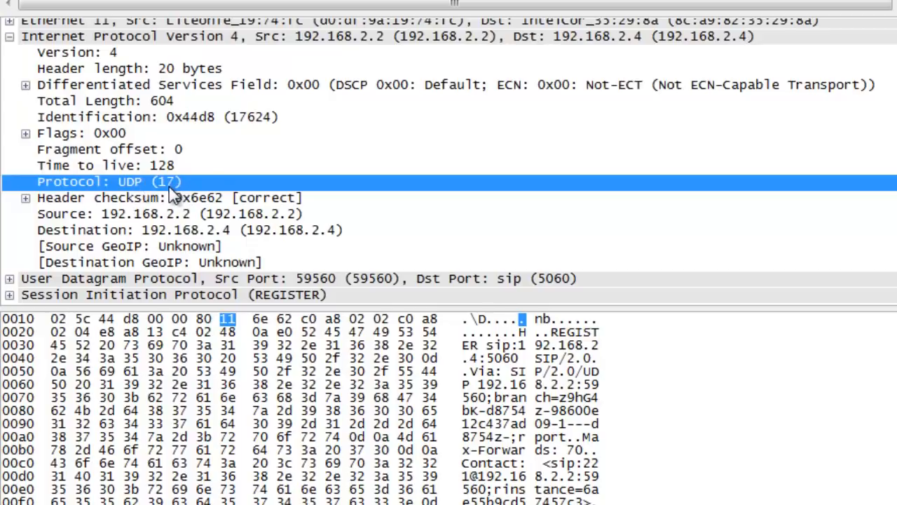
{"action": "mouse_move", "coordinate": [174, 199]}
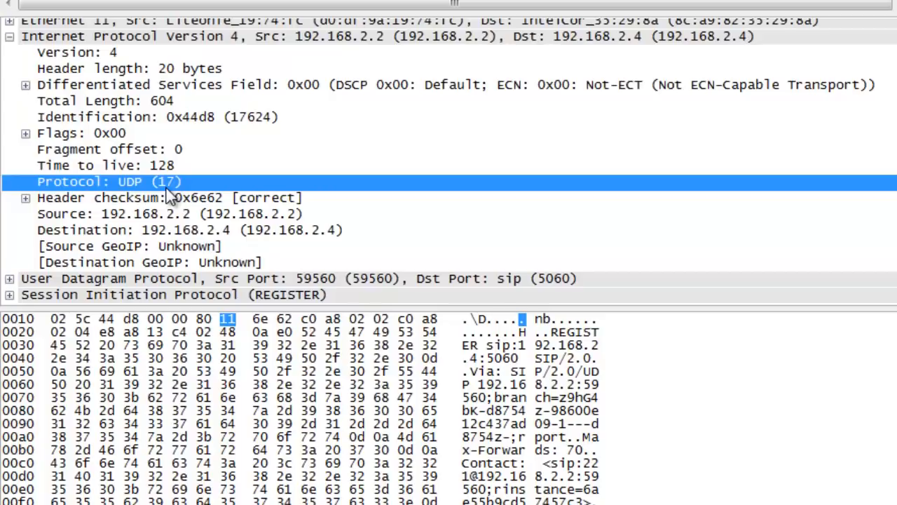
{"action": "mouse_move", "coordinate": [63, 207]}
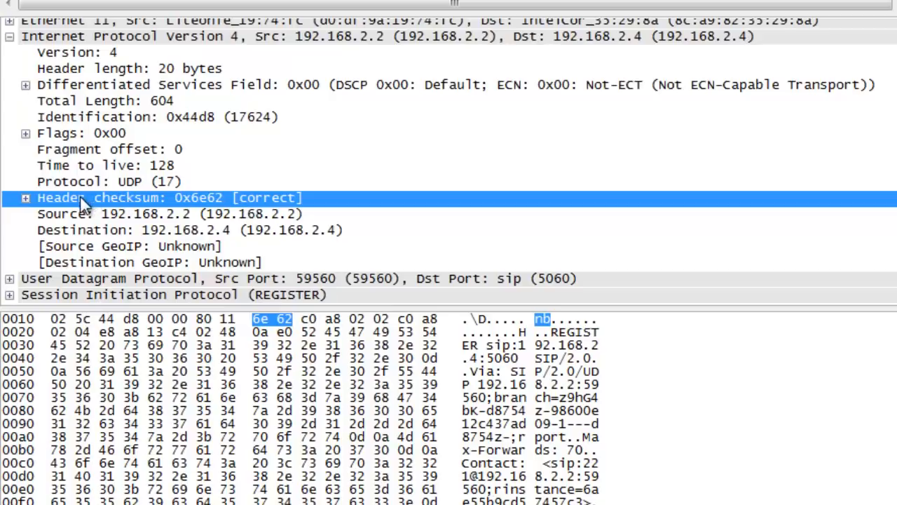
{"action": "mouse_move", "coordinate": [56, 213]}
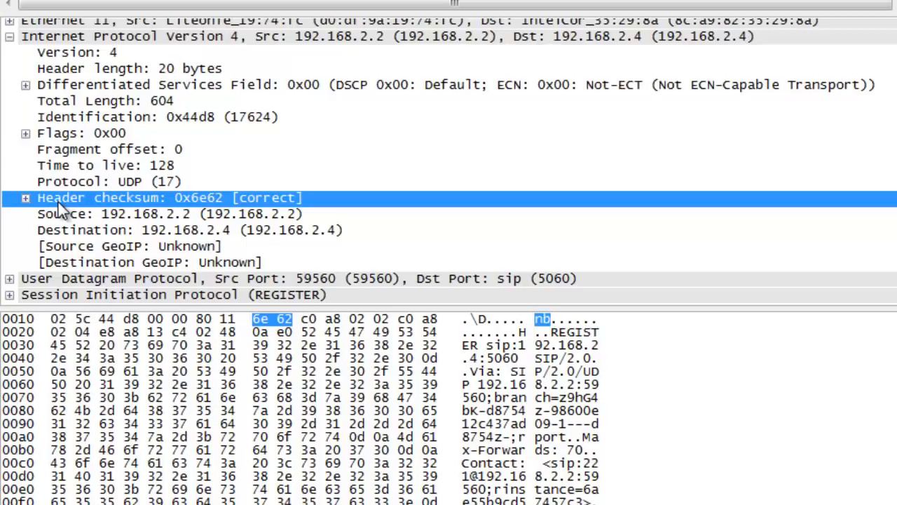
{"action": "mouse_move", "coordinate": [154, 250]}
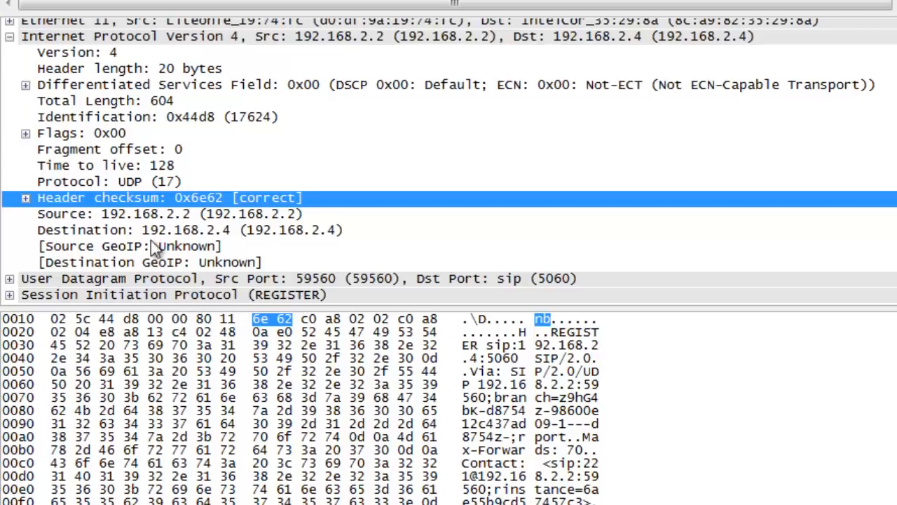
{"action": "mouse_move", "coordinate": [143, 222]}
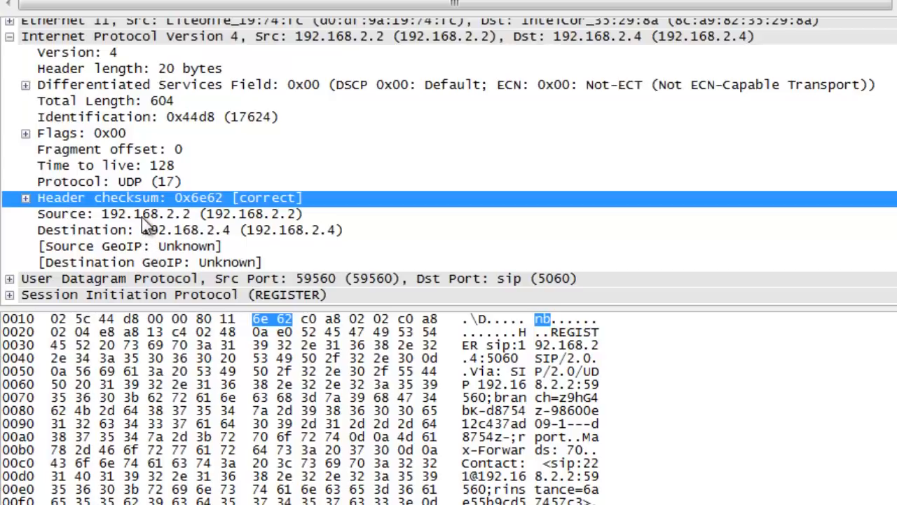
Highlight the Destination address 192.168.2.4 so bytes c0 a8 02 04 show in the hex dump.
{"action": "left_click", "coordinate": [140, 214]}
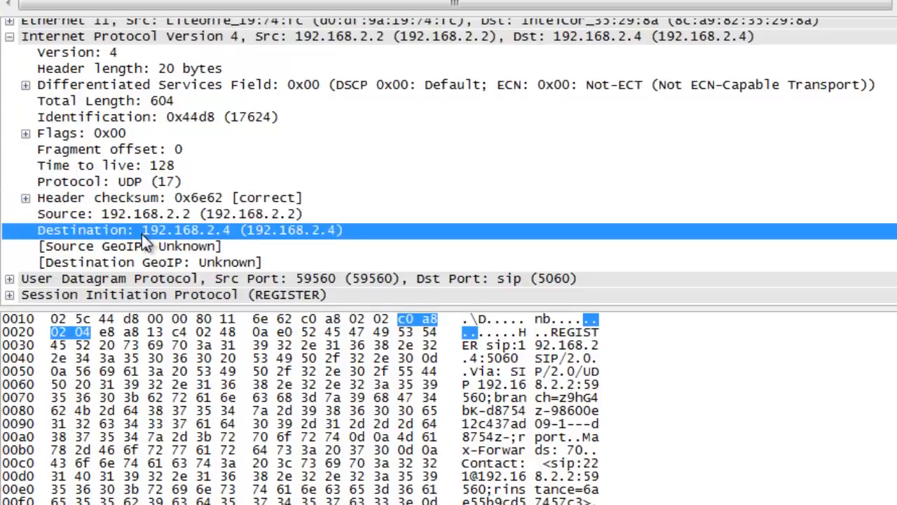
{"action": "mouse_move", "coordinate": [84, 213]}
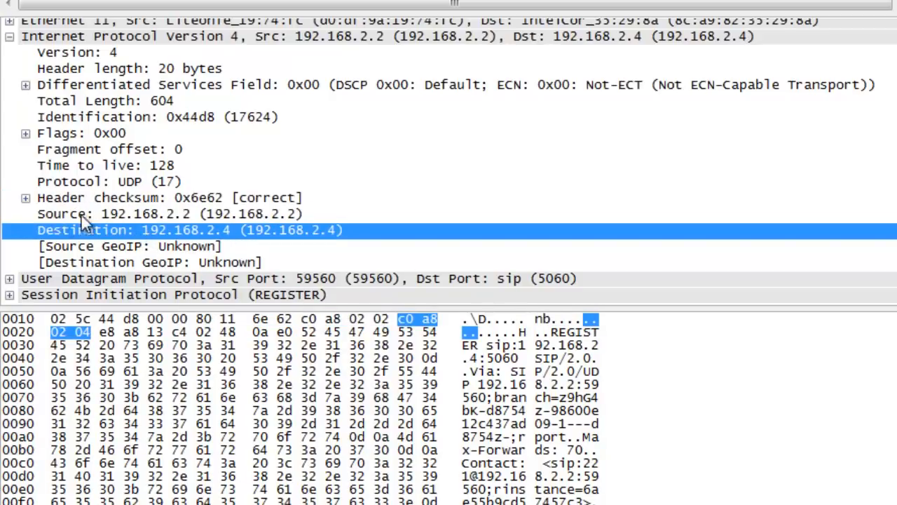
{"action": "mouse_move", "coordinate": [171, 231]}
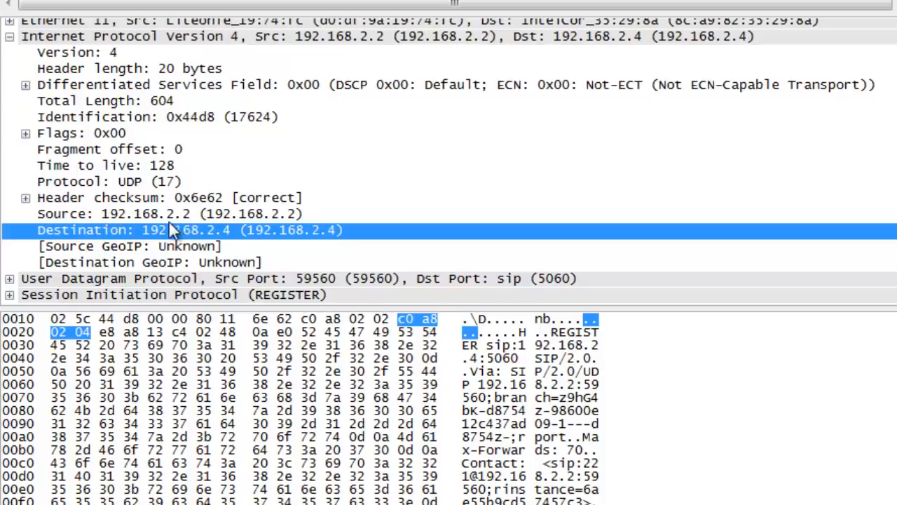
{"action": "mouse_move", "coordinate": [112, 218]}
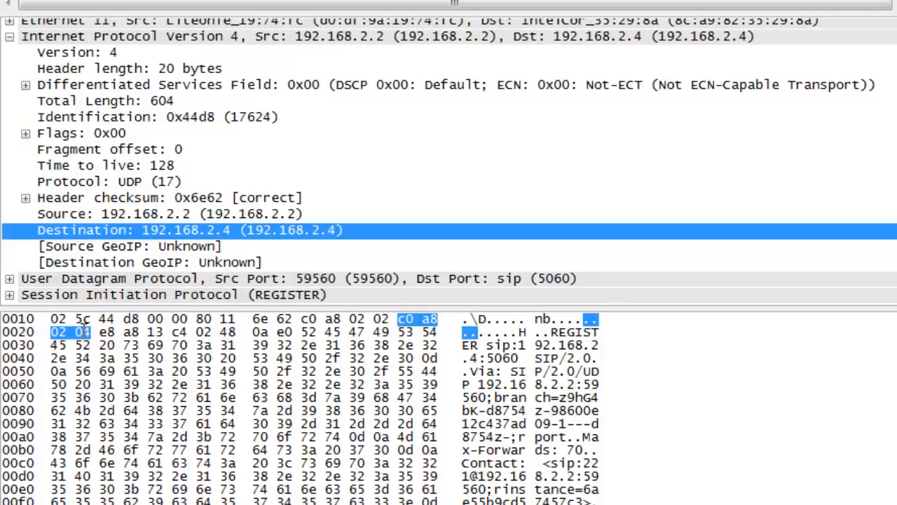
{"action": "mouse_move", "coordinate": [87, 337]}
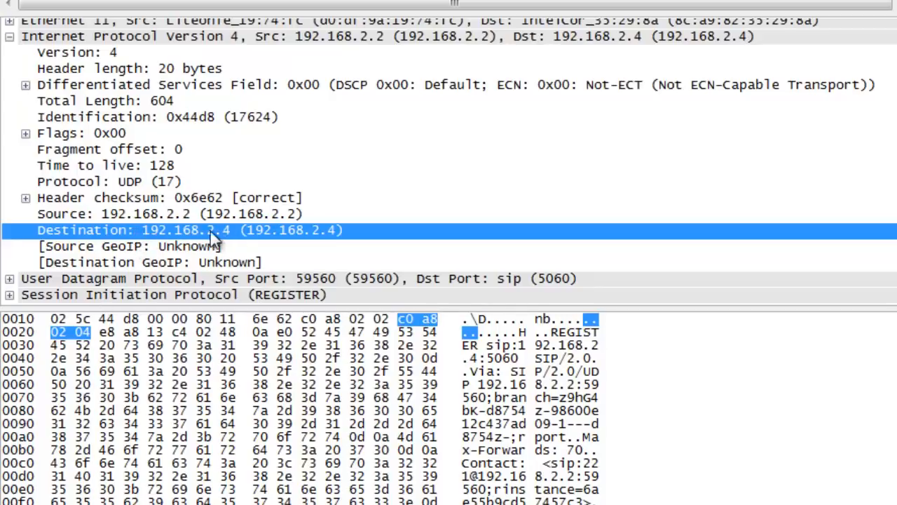
{"action": "mouse_move", "coordinate": [161, 241]}
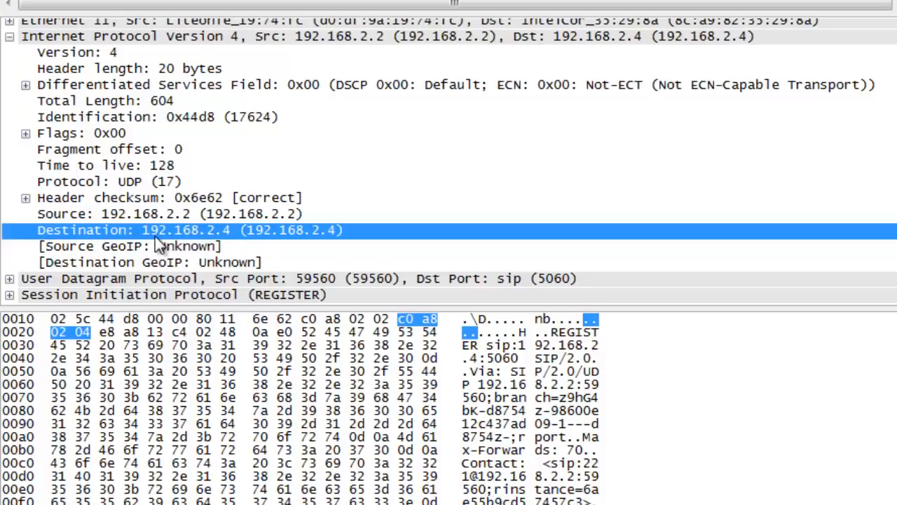
{"action": "mouse_move", "coordinate": [153, 242]}
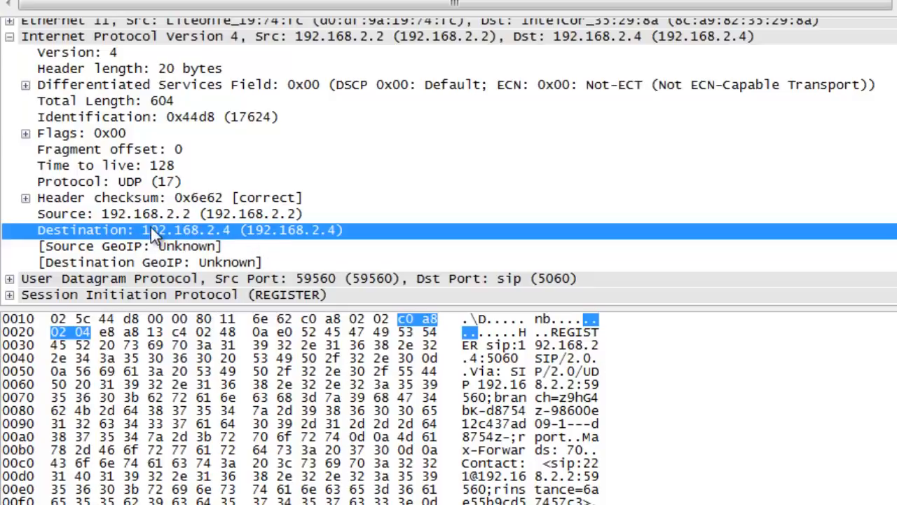
{"action": "mouse_move", "coordinate": [217, 246]}
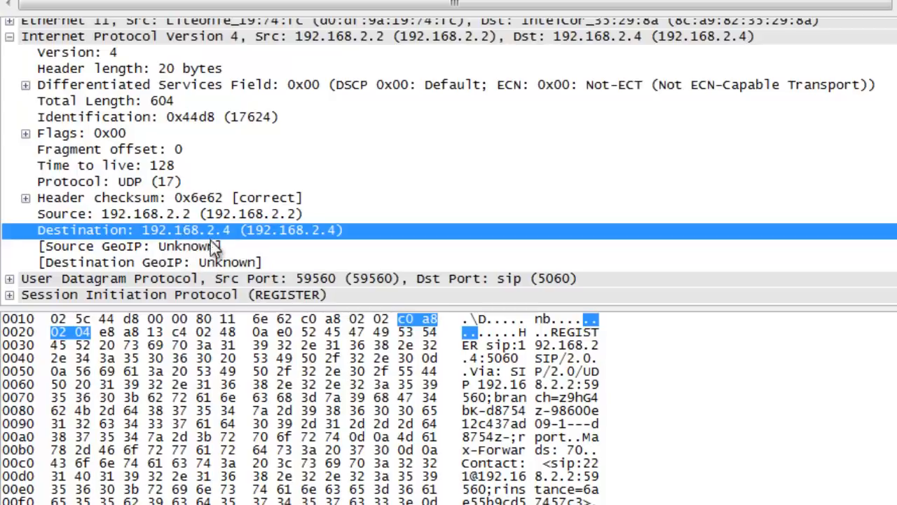
{"action": "mouse_move", "coordinate": [236, 241]}
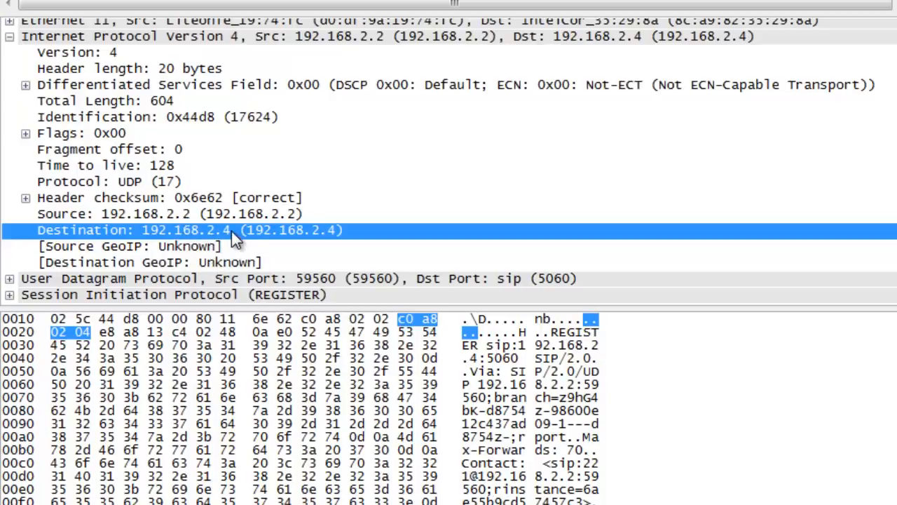
{"action": "mouse_move", "coordinate": [235, 244]}
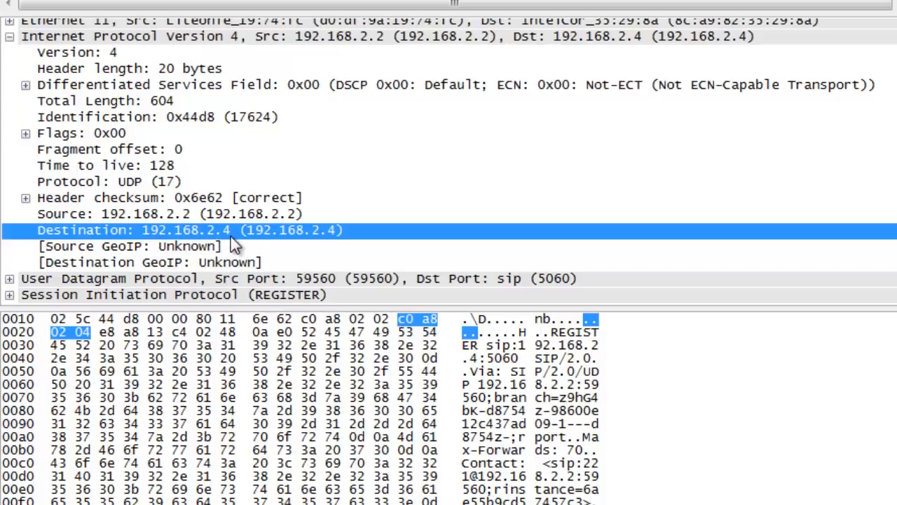
{"action": "mouse_move", "coordinate": [238, 265]}
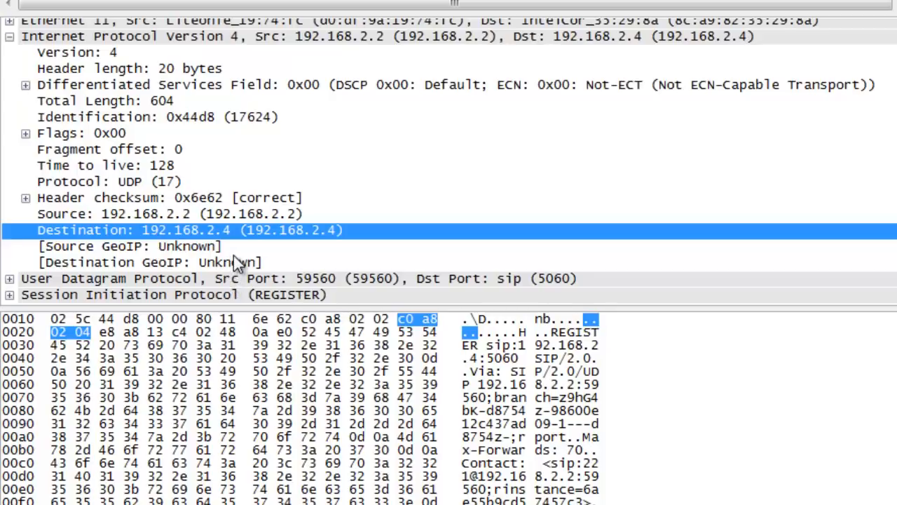
{"action": "mouse_move", "coordinate": [241, 223]}
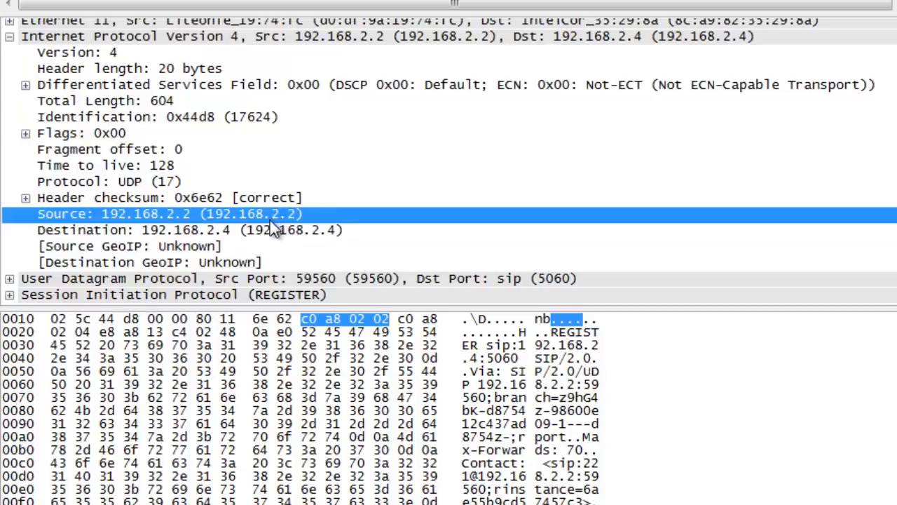
{"action": "mouse_move", "coordinate": [275, 241]}
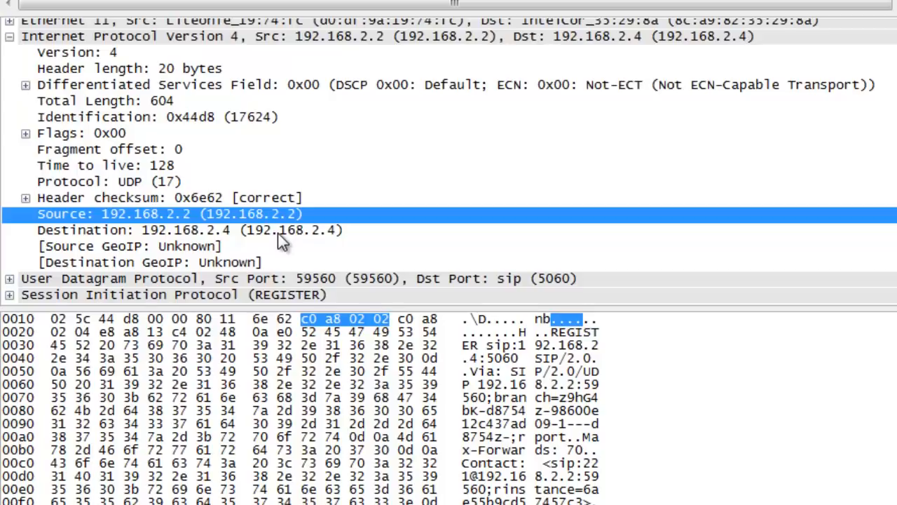
{"action": "mouse_move", "coordinate": [281, 241]}
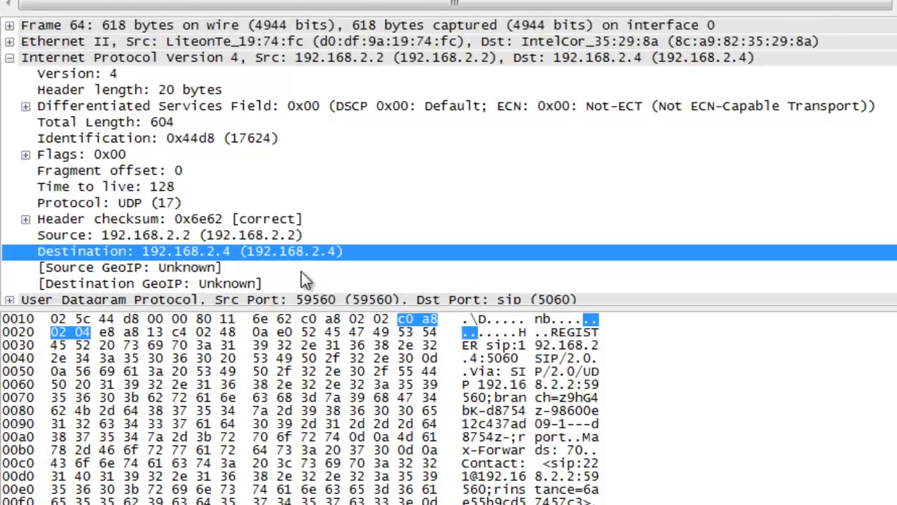
{"action": "mouse_move", "coordinate": [47, 263]}
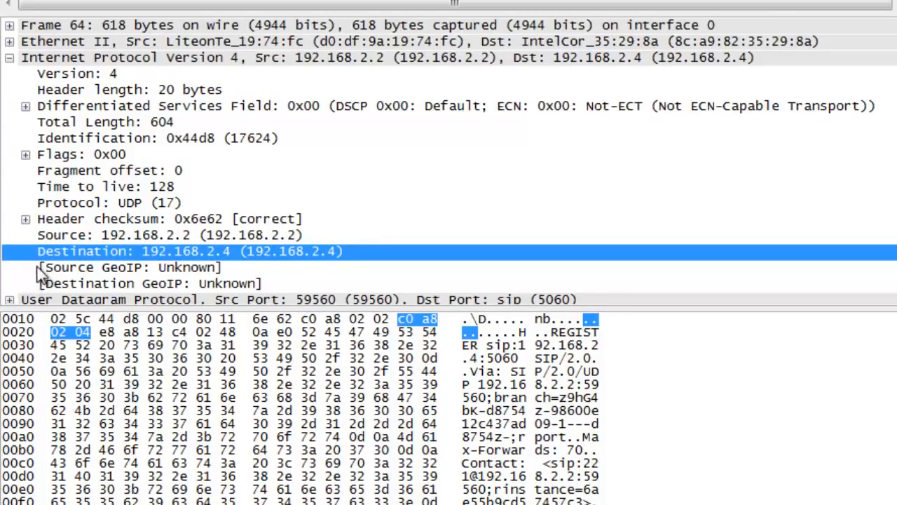
{"action": "mouse_move", "coordinate": [34, 278]}
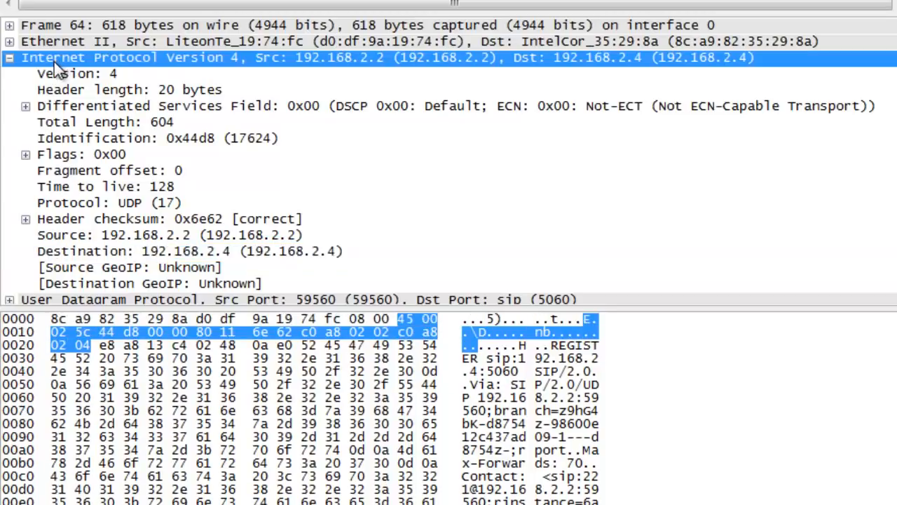
{"action": "mouse_move", "coordinate": [264, 253]}
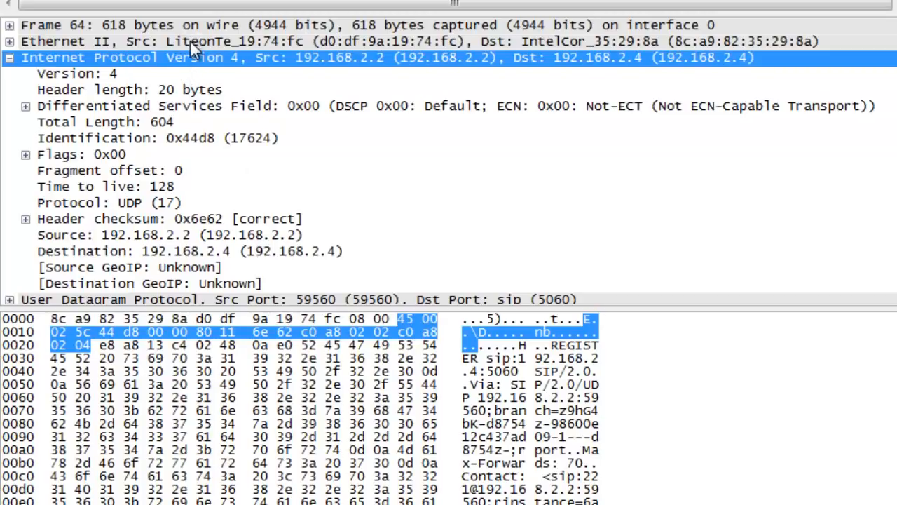
{"action": "mouse_move", "coordinate": [149, 132]}
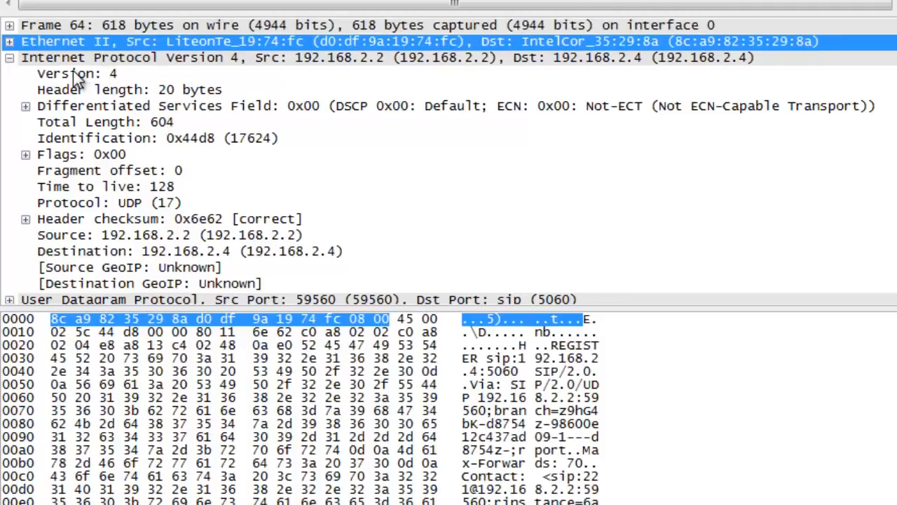
Highlight the IPv4 header length, identification, flags and fragment offset (0, bytes 00 00) in hex.
{"action": "left_click", "coordinate": [77, 73]}
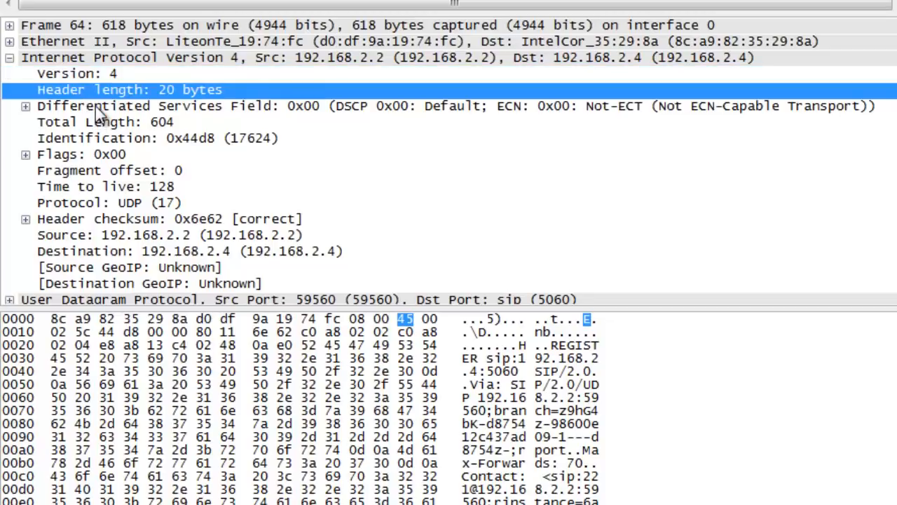
{"action": "left_click", "coordinate": [106, 120]}
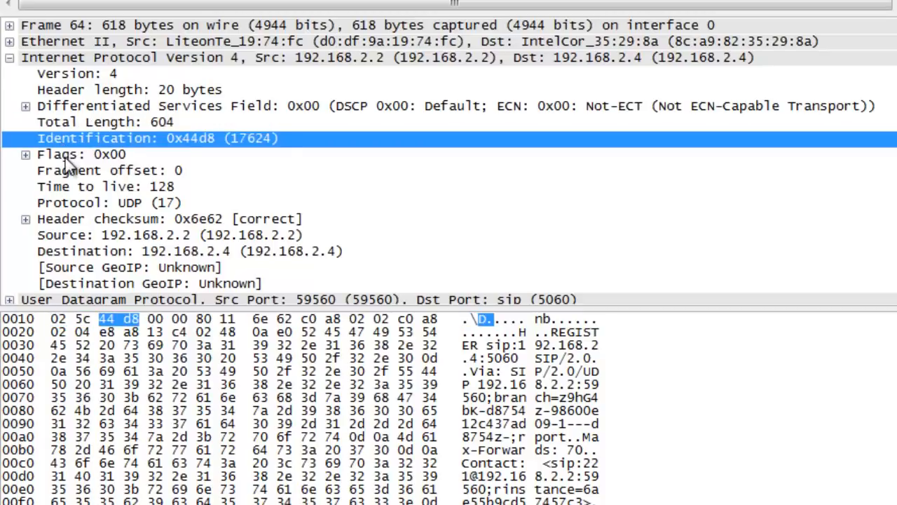
{"action": "left_click", "coordinate": [110, 171]}
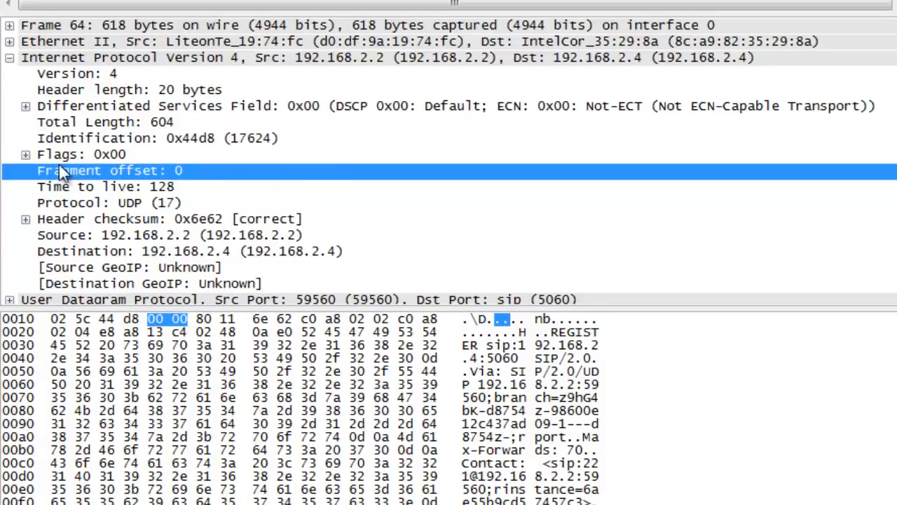
{"action": "mouse_move", "coordinate": [36, 201]}
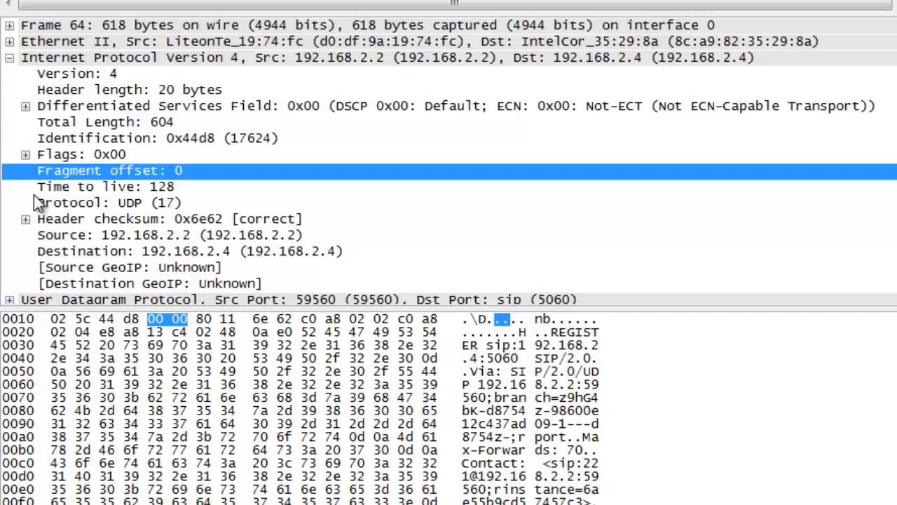
{"action": "left_click", "coordinate": [81, 155]}
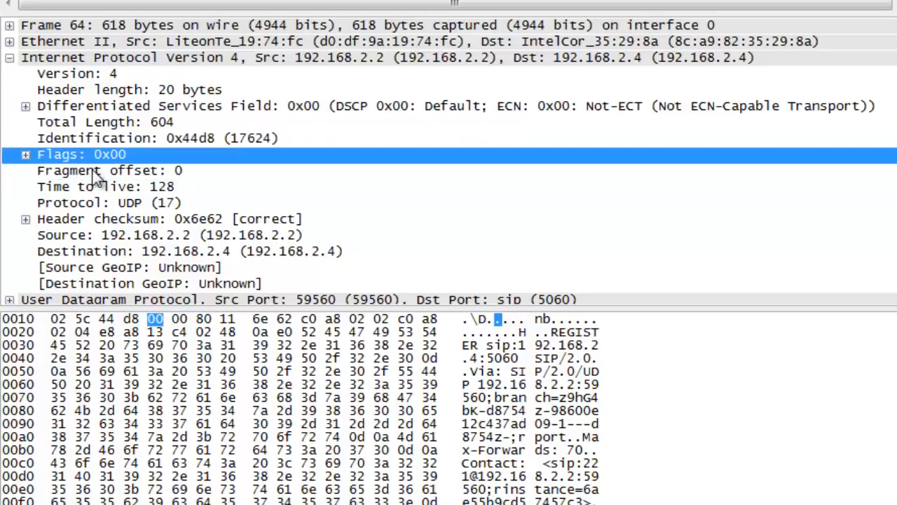
{"action": "left_click", "coordinate": [109, 171]}
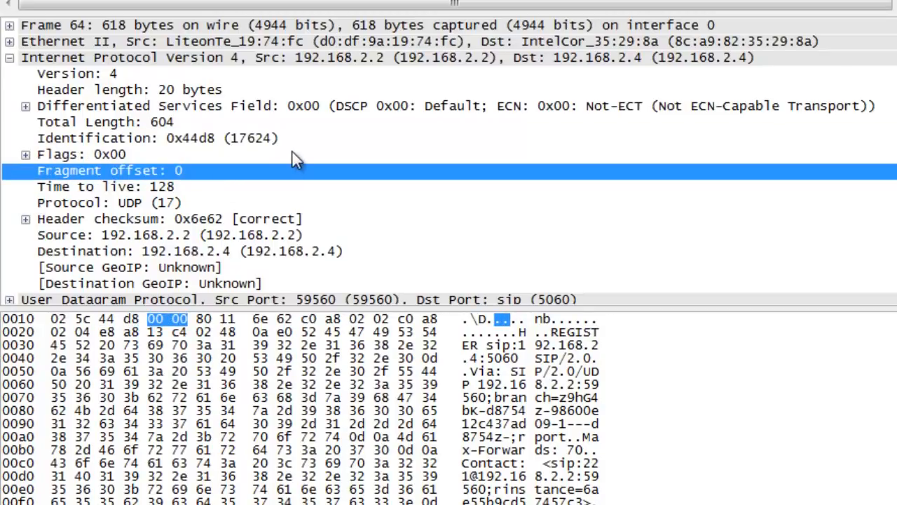
{"action": "mouse_move", "coordinate": [147, 197]}
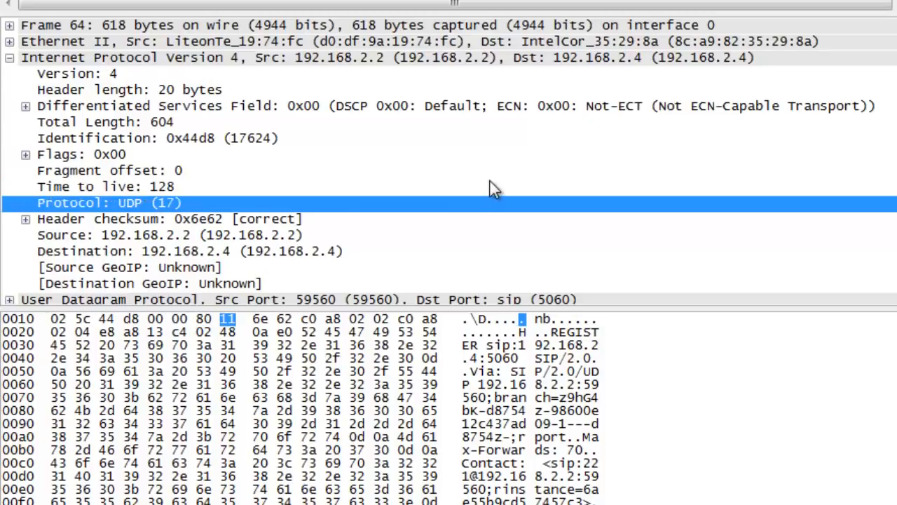
{"action": "mouse_move", "coordinate": [183, 227]}
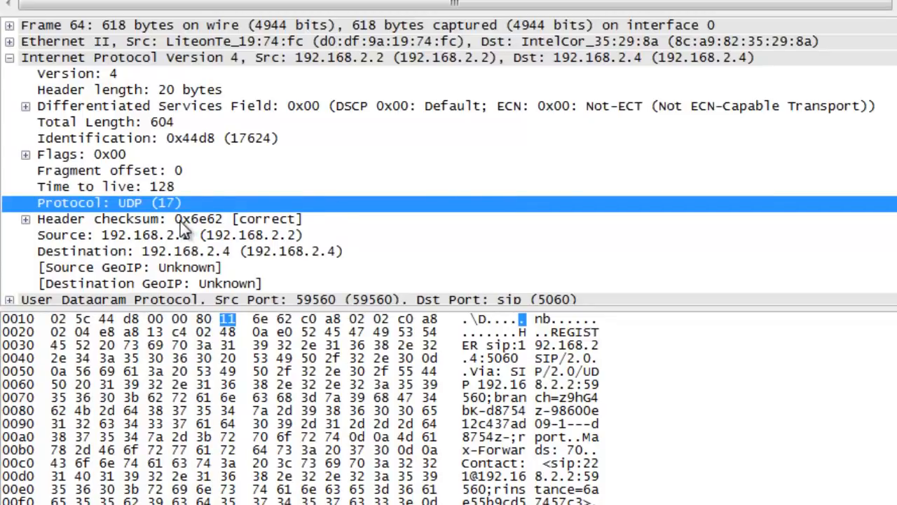